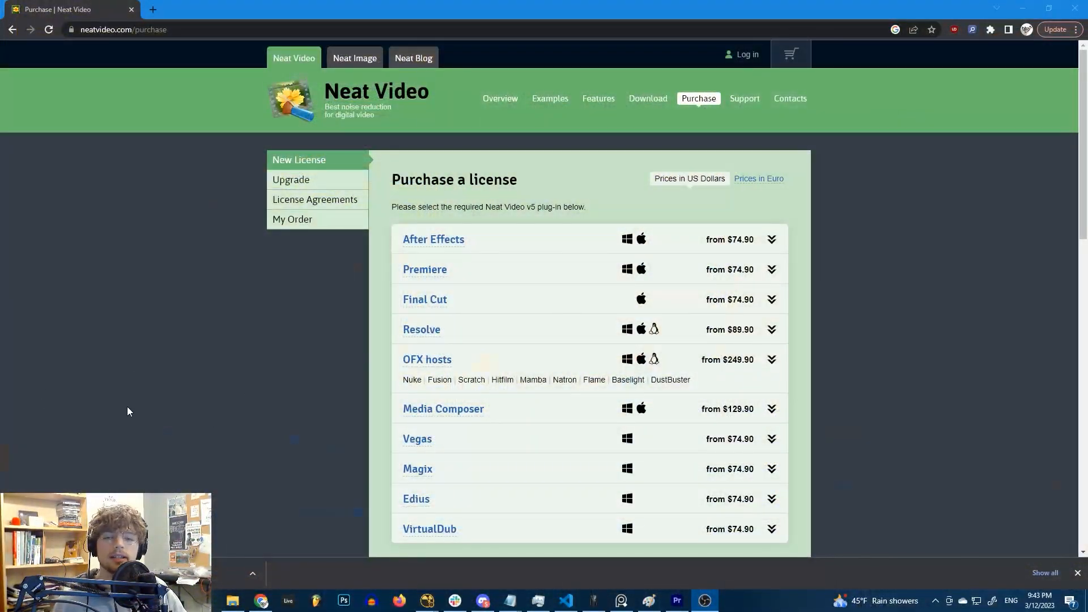
mouse_move(729, 376)
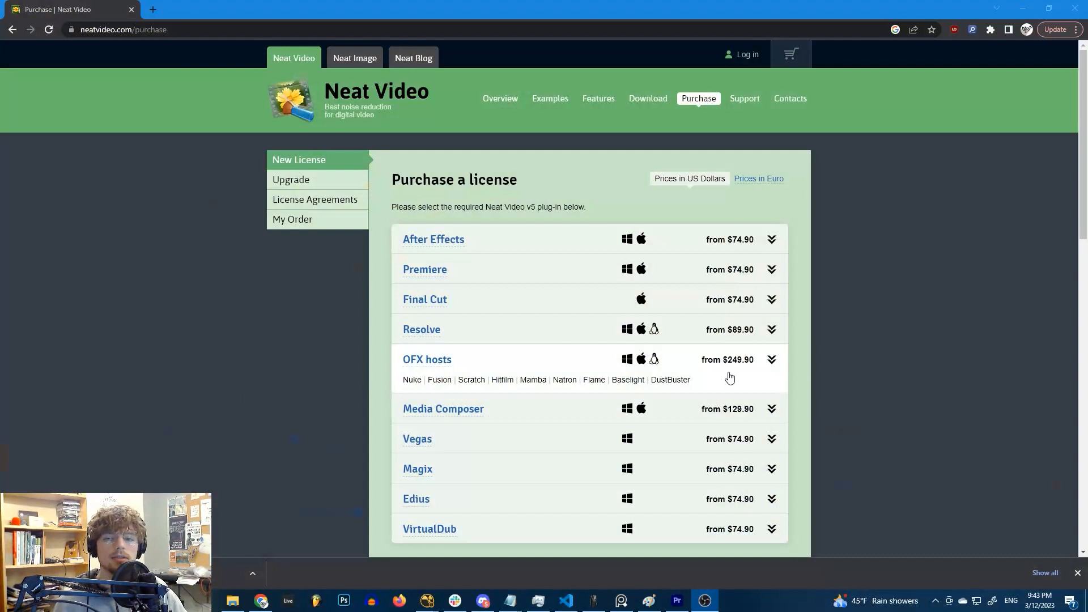
mouse_move(724, 375)
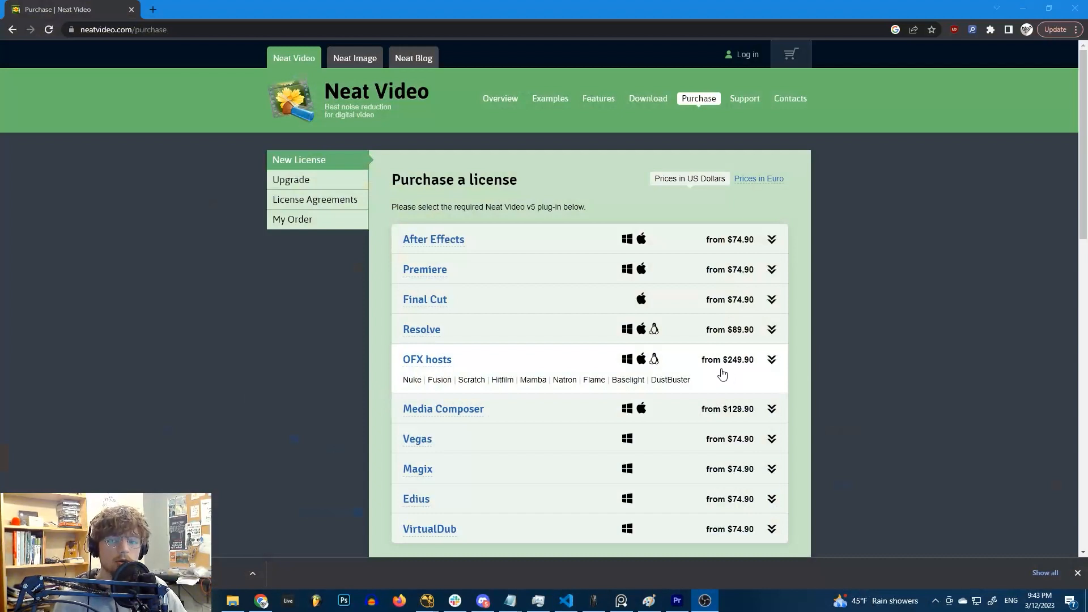
mouse_move(826, 377)
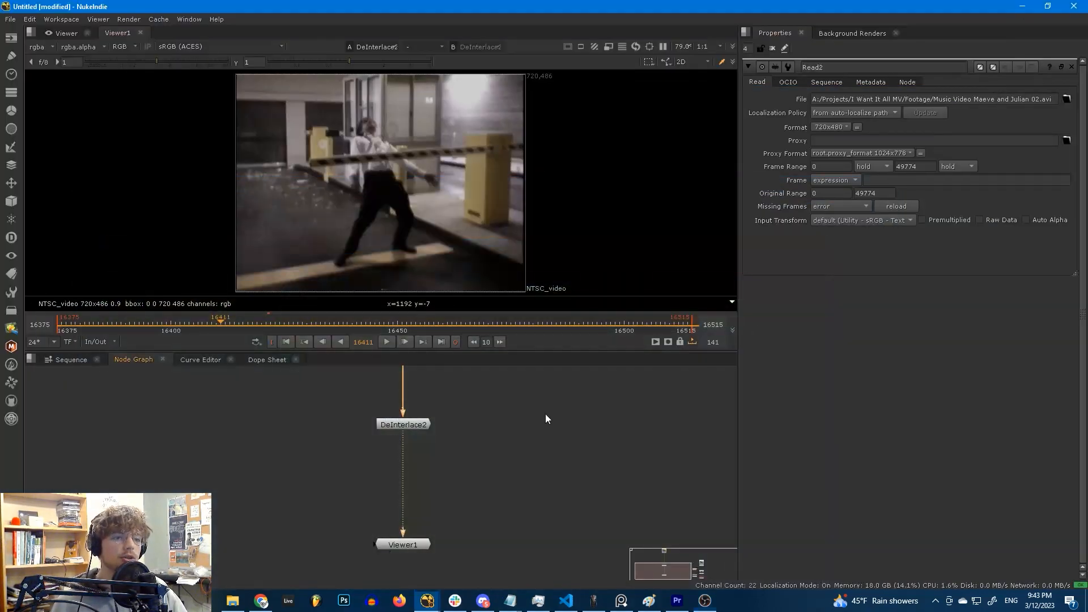
mouse_move(537, 418)
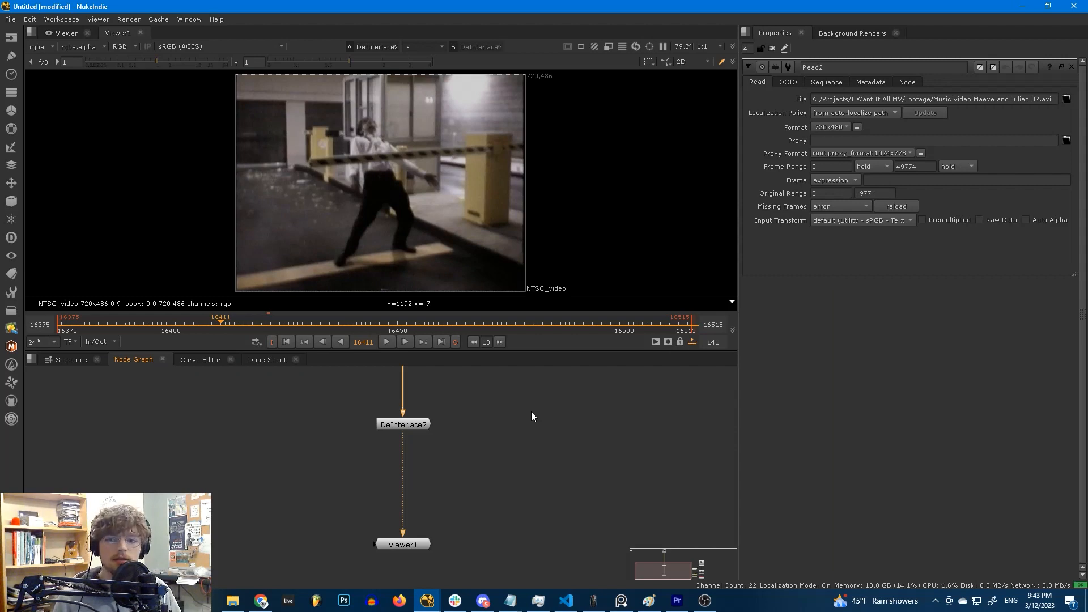
mouse_move(529, 402)
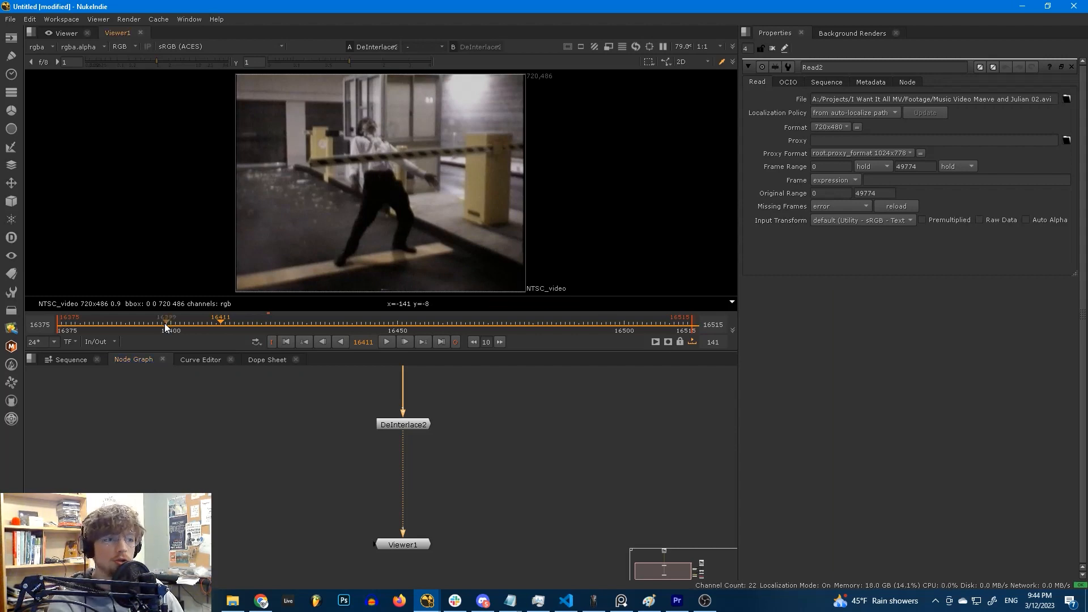
mouse_move(361, 189)
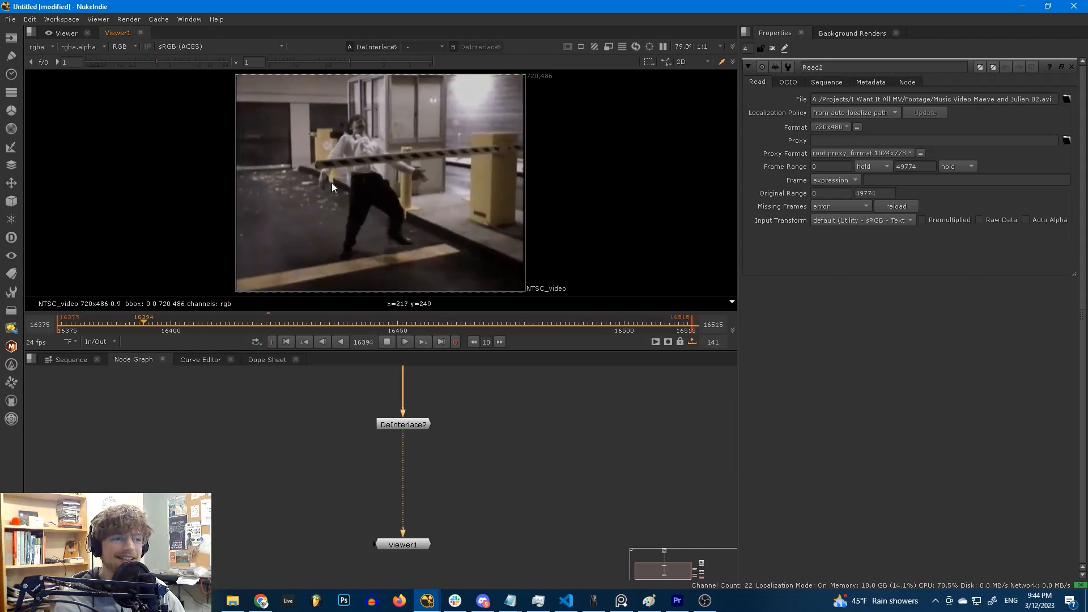
Step: Play the deinterlaced parking-garage footage in the Viewer, then stop playback
left_click(361, 317)
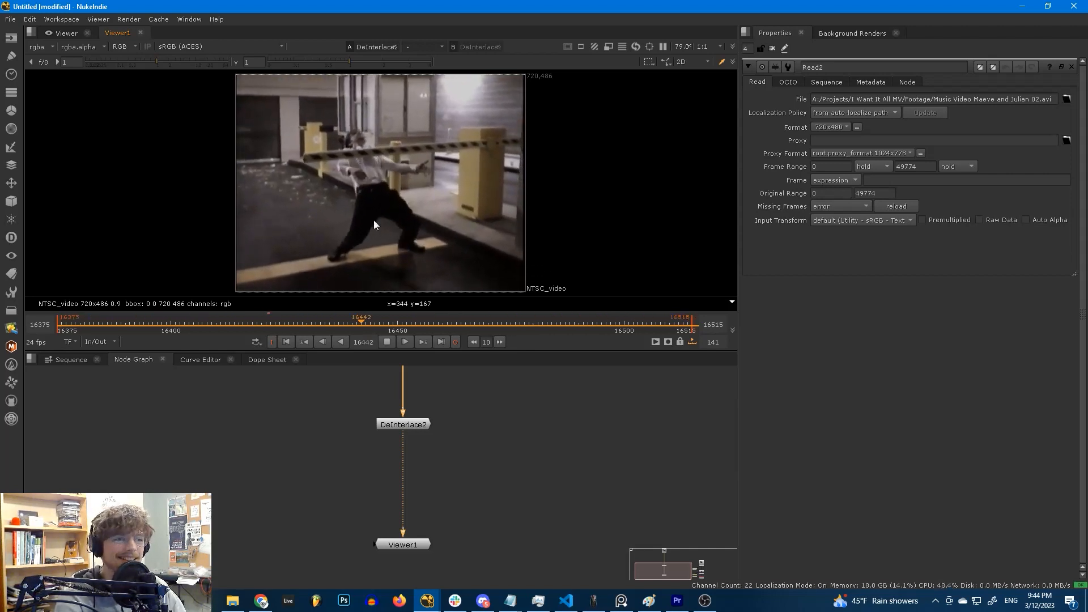
left_click(511, 319)
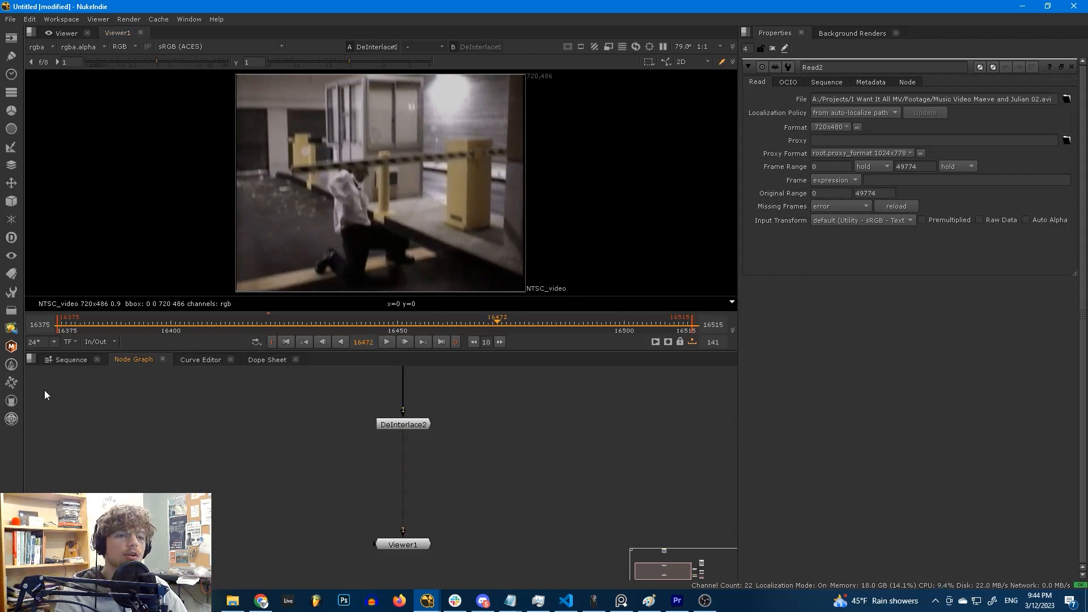
mouse_move(11, 328)
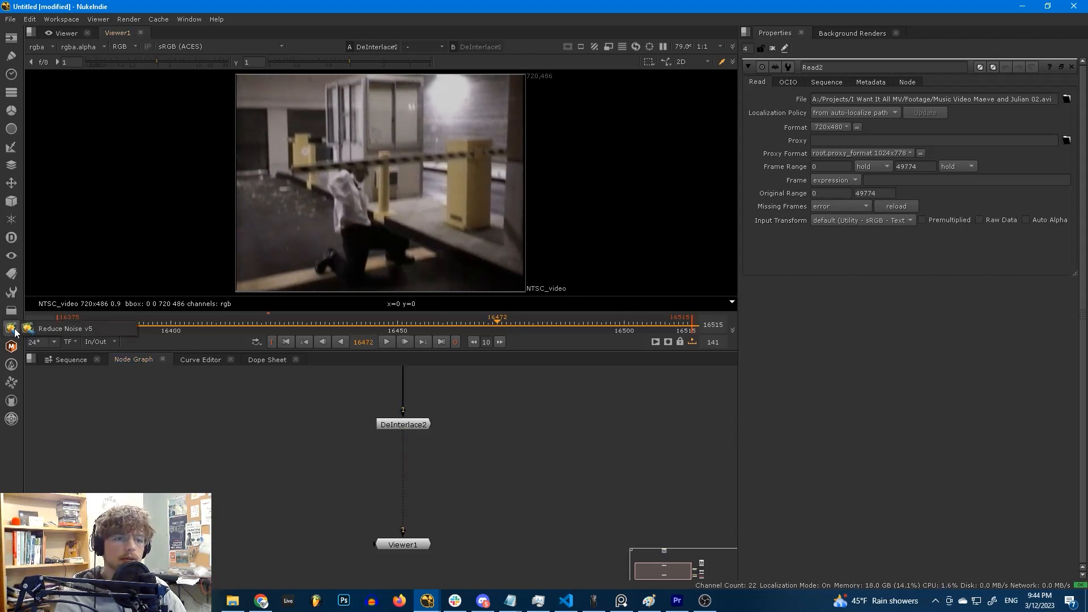
Step: Add a Reduce Noise v5 node after DeInterlace2 and scrub to another frame to view it
left_click(12, 329)
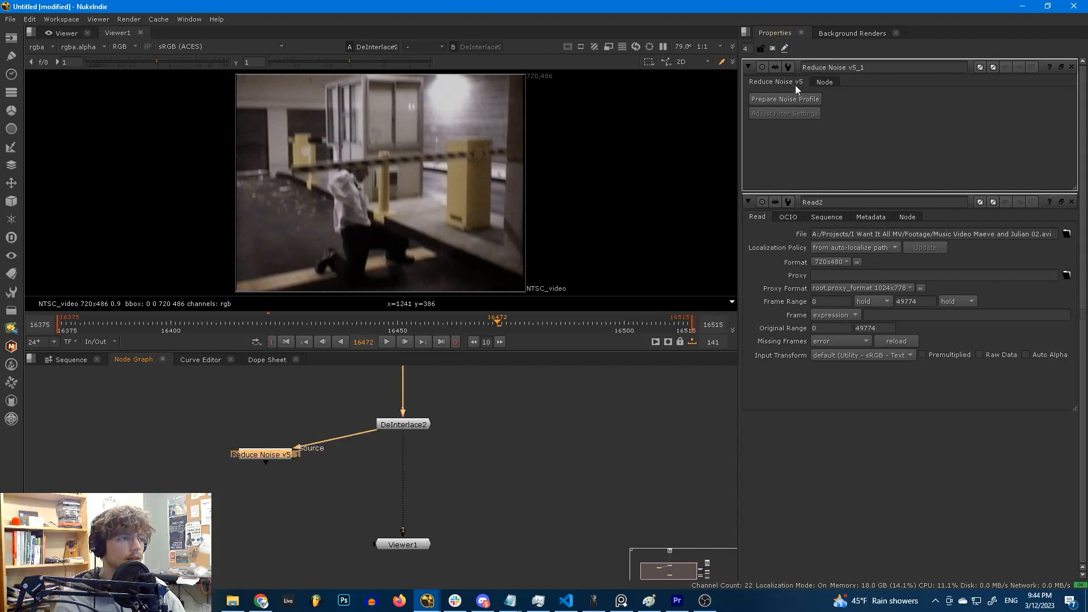
mouse_move(391, 334)
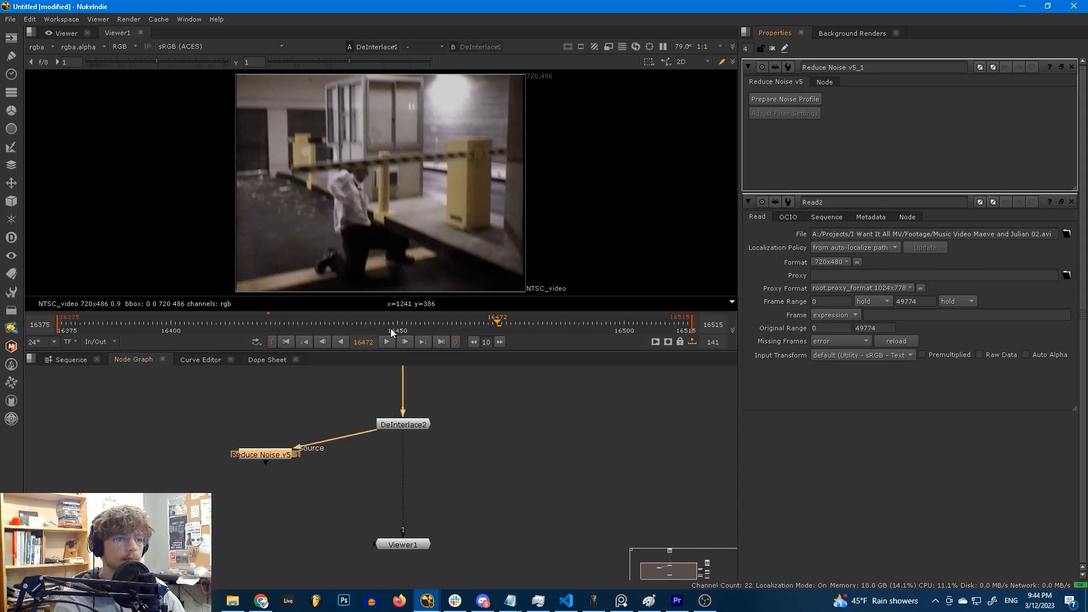
left_click(784, 99)
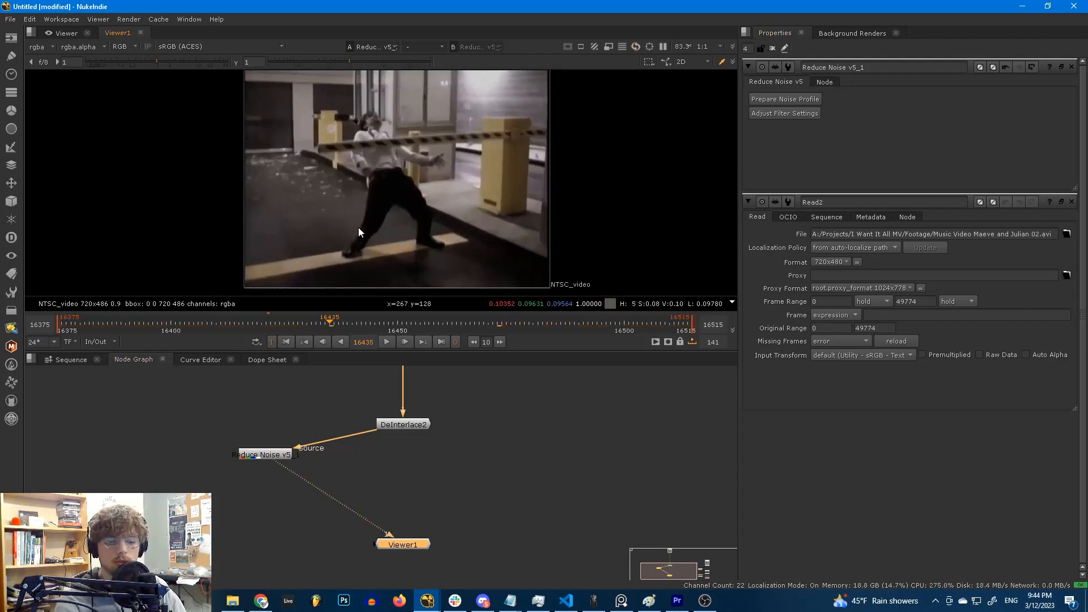
type("del")
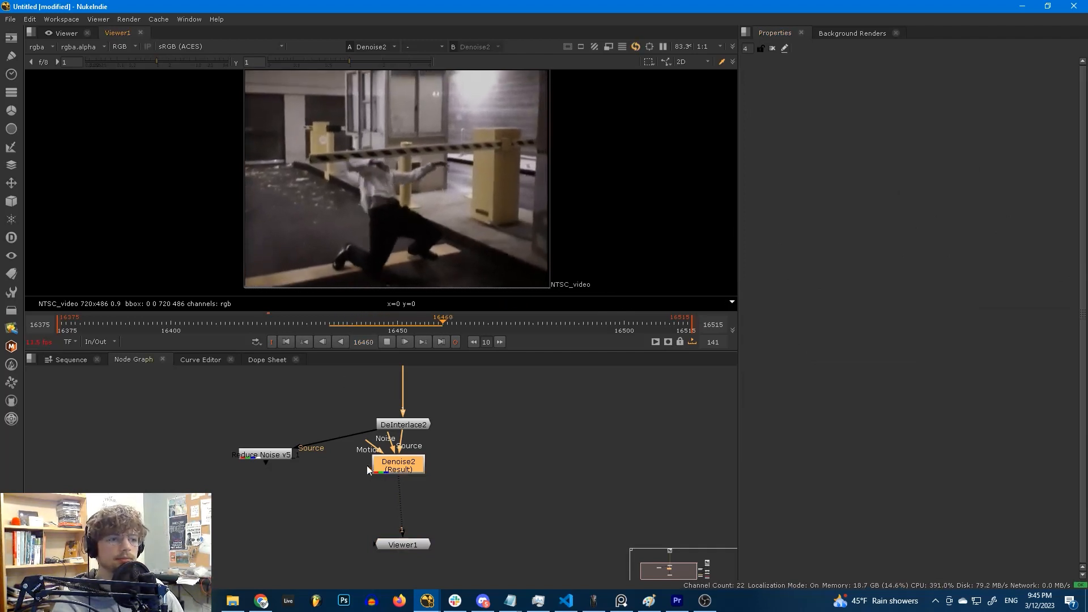
Step: Switch the Viewer between Reduce Noise v5 and Denoise2 to compare results
left_click(264, 455)
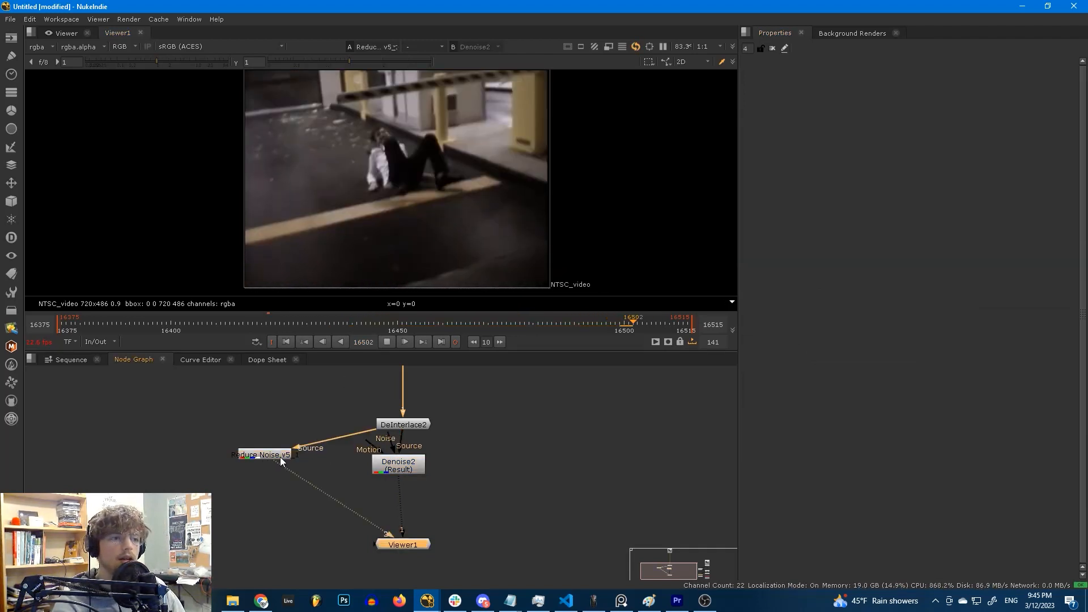
left_click(398, 461)
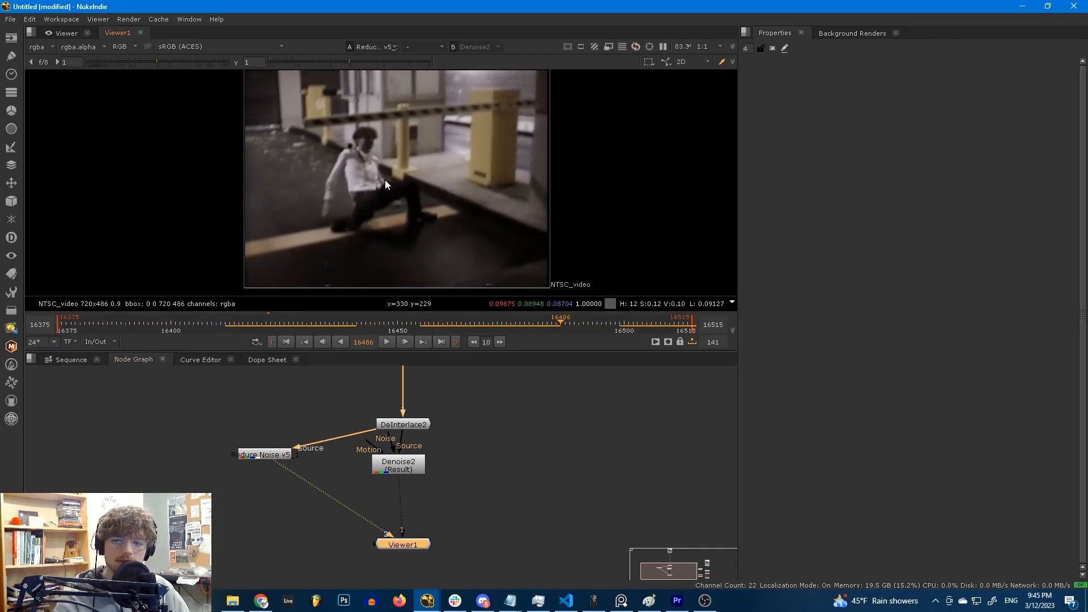
mouse_move(425, 477)
type("HSVTool [Color]")
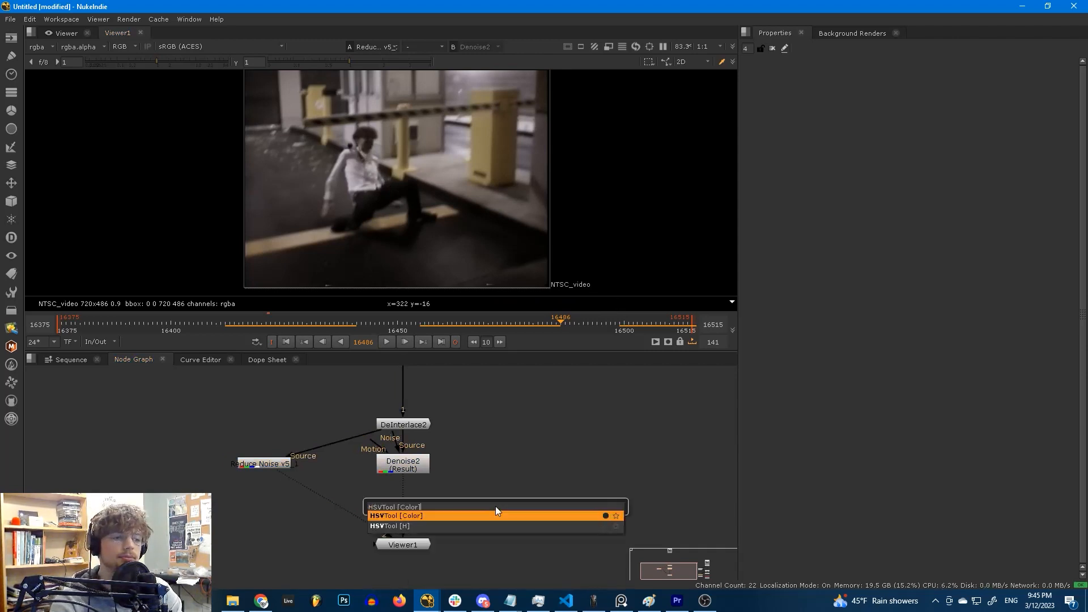
Step: Add an HSVTool after Denoise2 and sample the yellow barrier post as its source colour
left_click(395, 516)
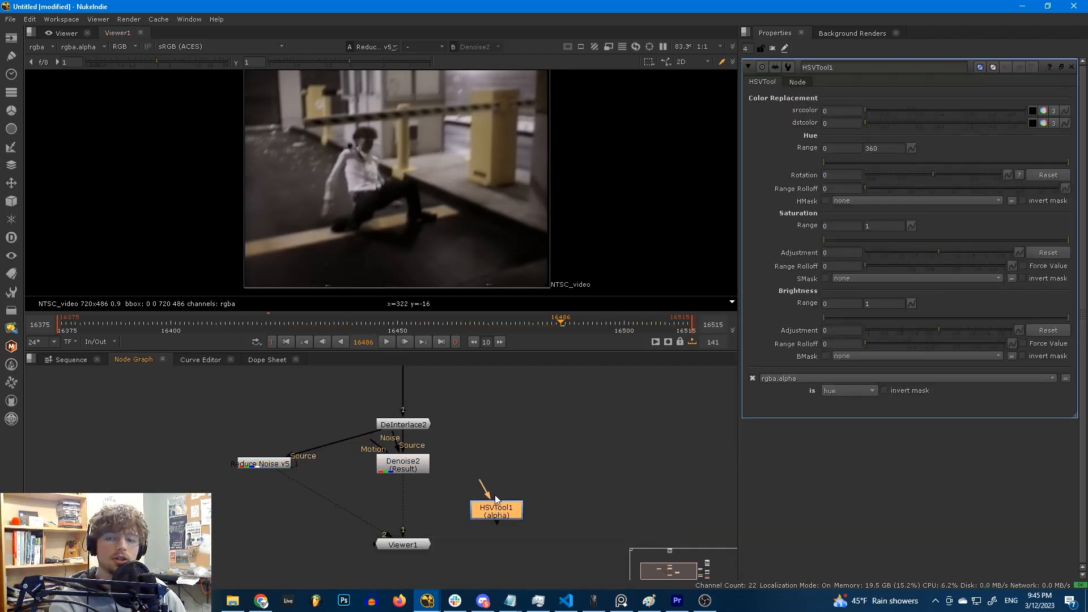
mouse_move(420, 479)
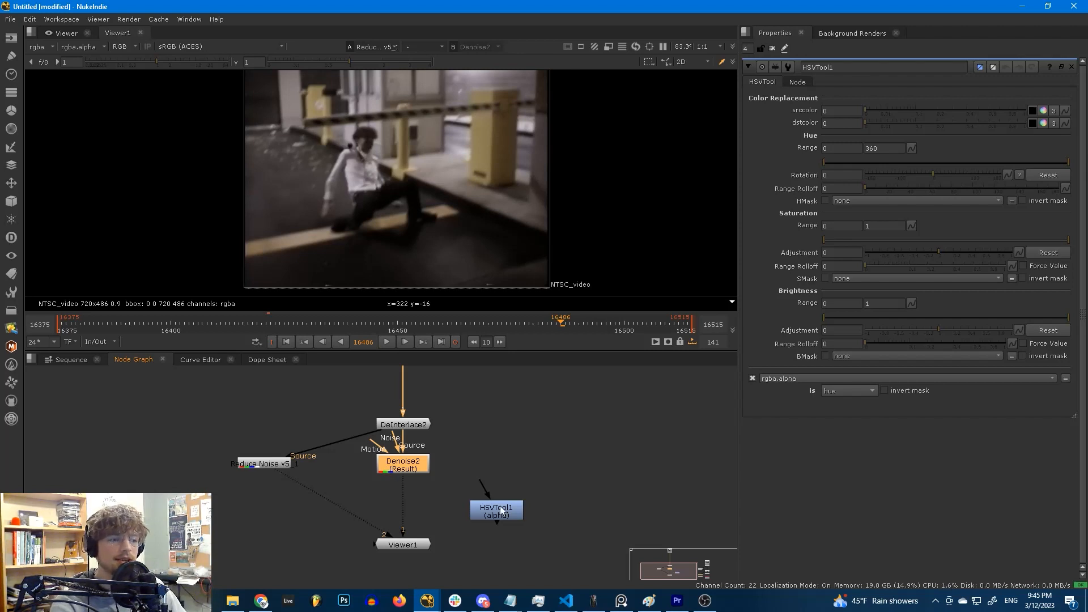
mouse_move(486, 493)
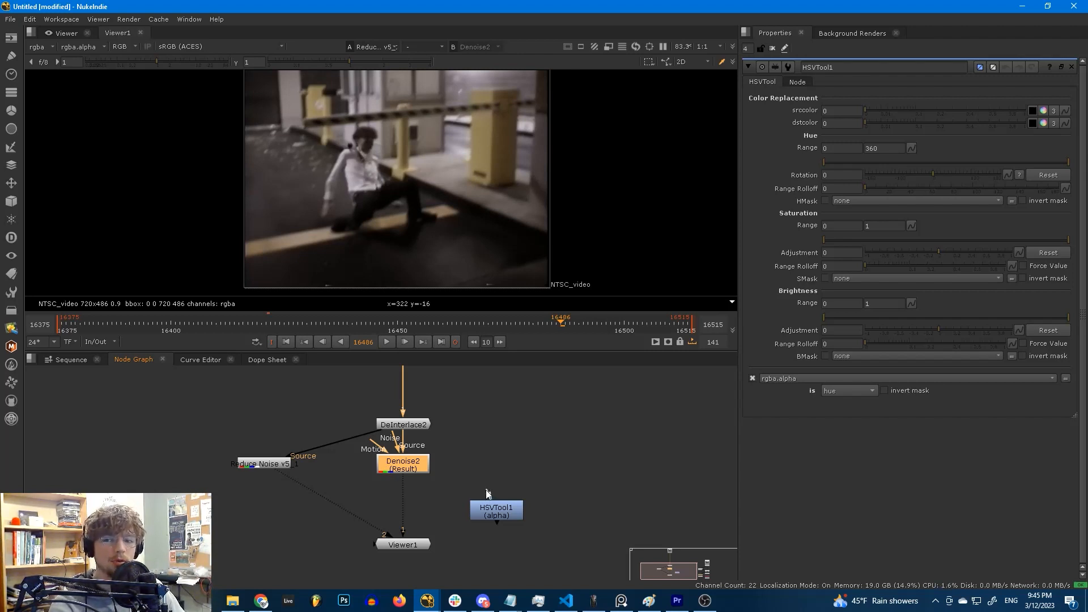
mouse_move(464, 488)
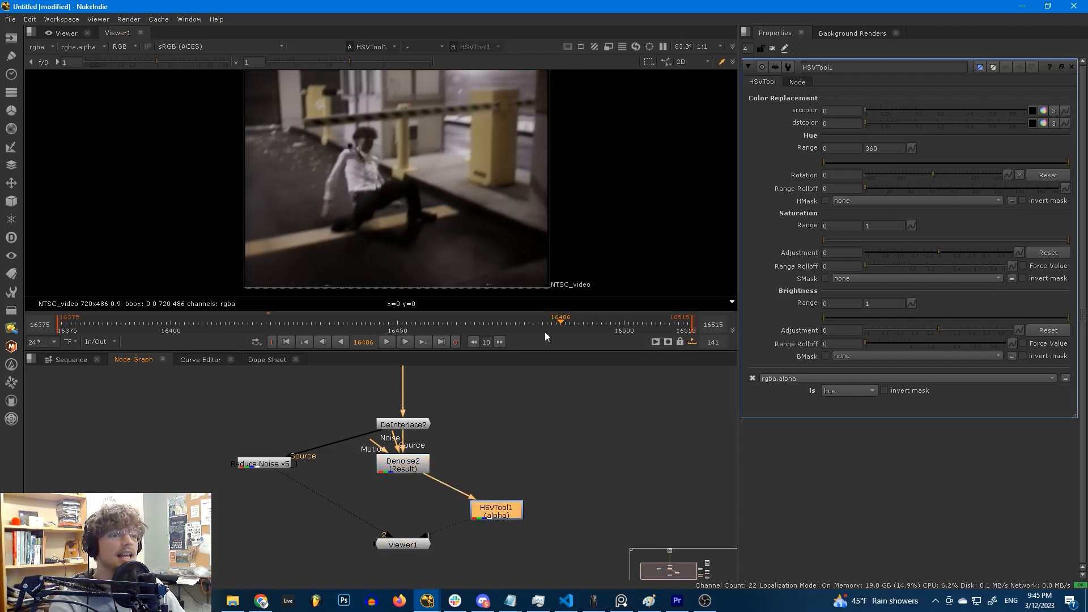
mouse_move(495, 196)
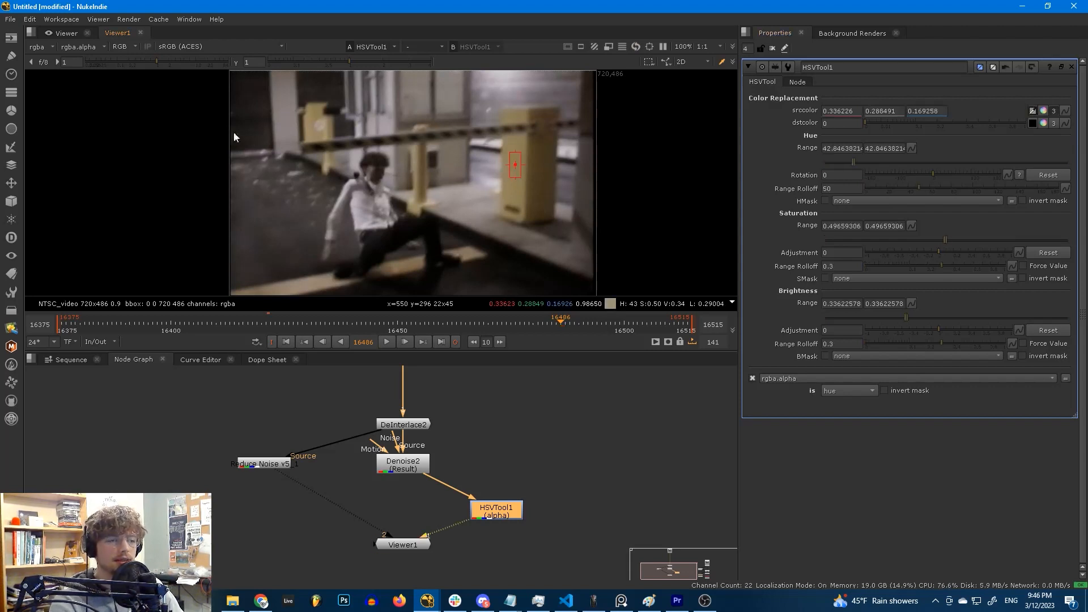
mouse_move(378, 156)
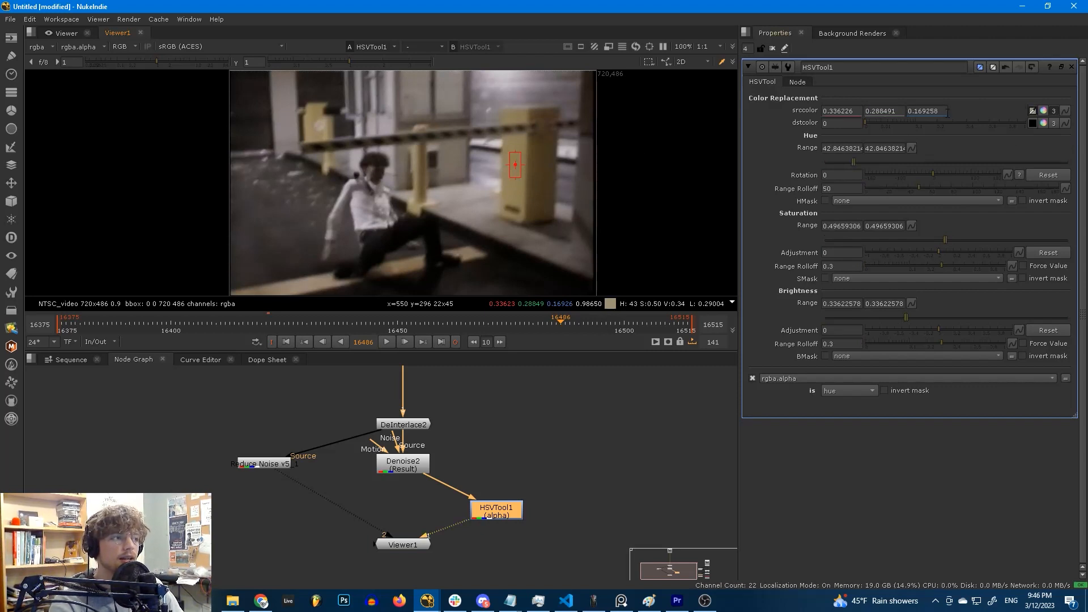
mouse_move(1000, 110)
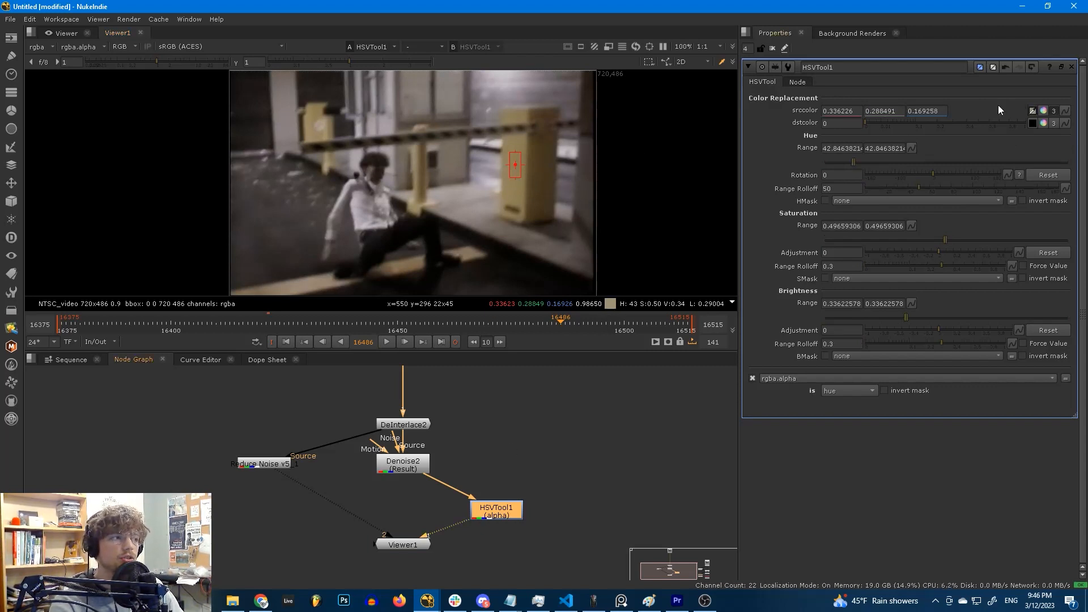
left_click(1072, 67)
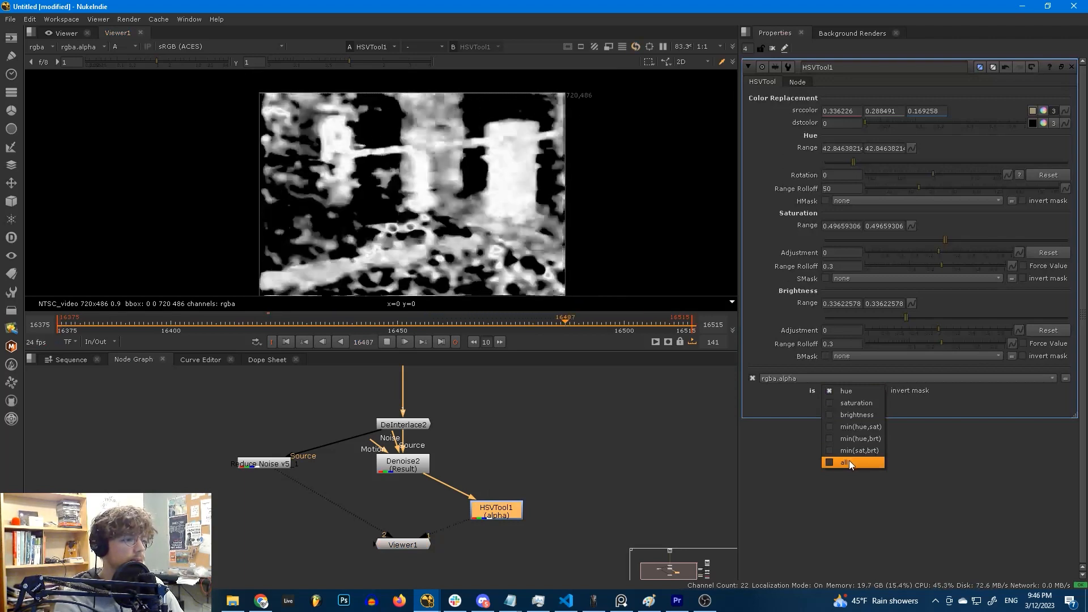
Step: Set HSVTool output to all channels, play the alpha mask, and reconnect to Reduce Noise v5
left_click(843, 462)
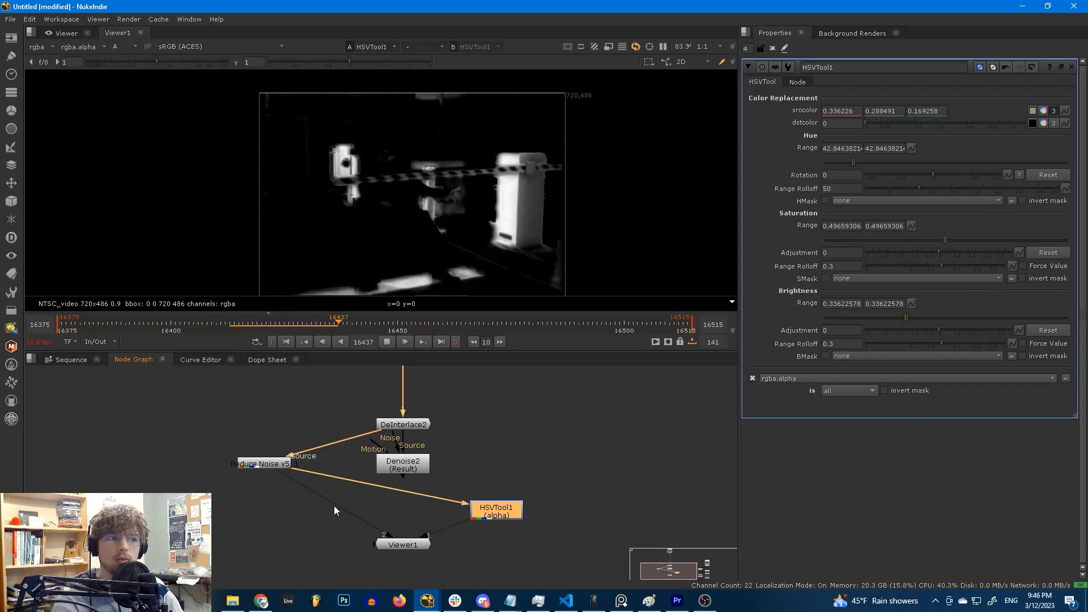
left_click(405, 341)
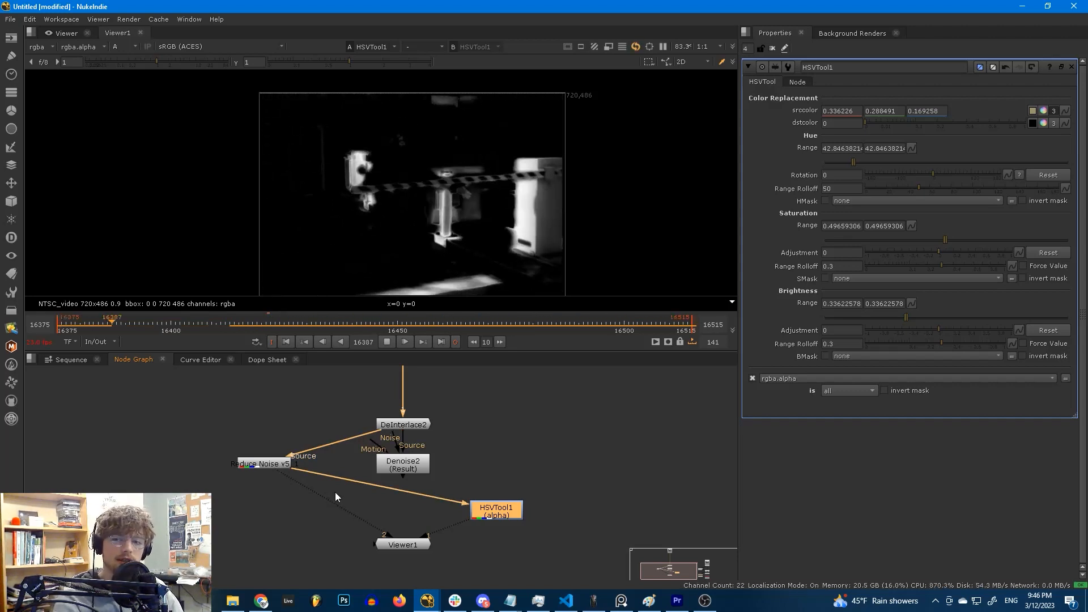
left_click(405, 342)
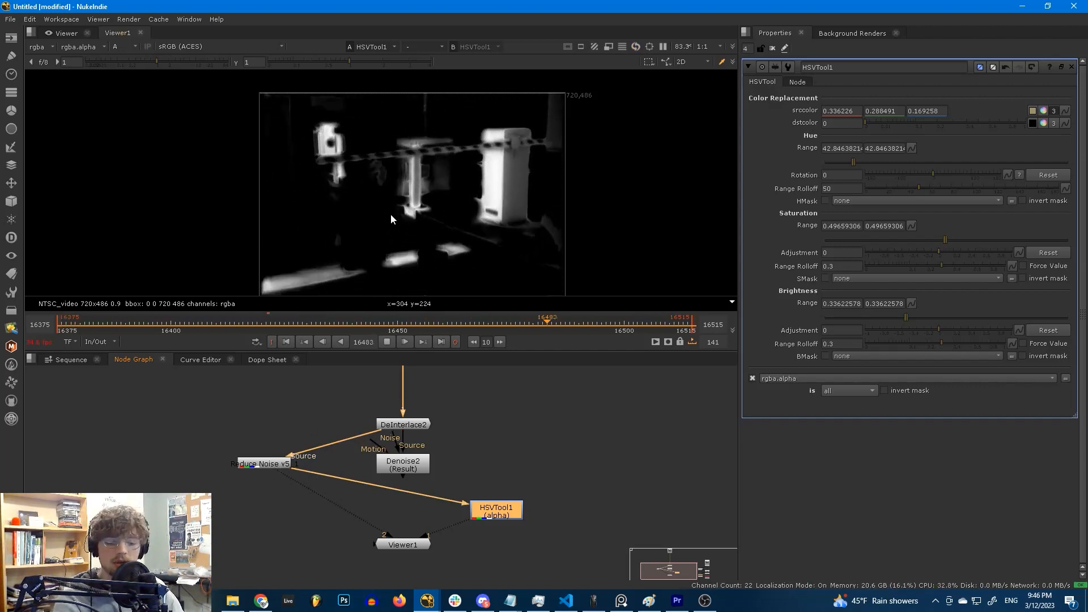
left_click(386, 341)
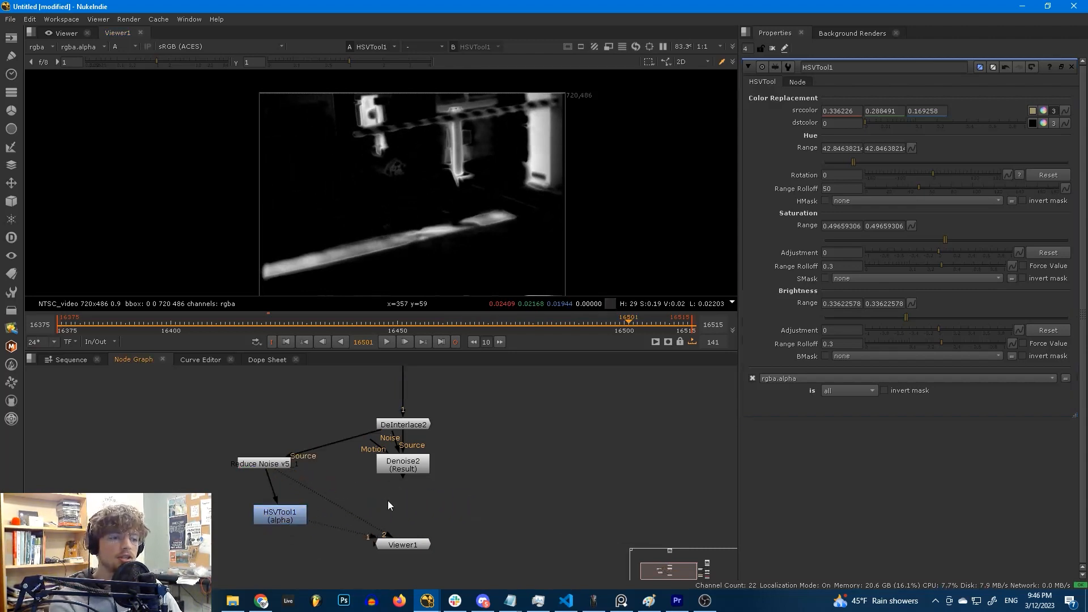
left_click(395, 518)
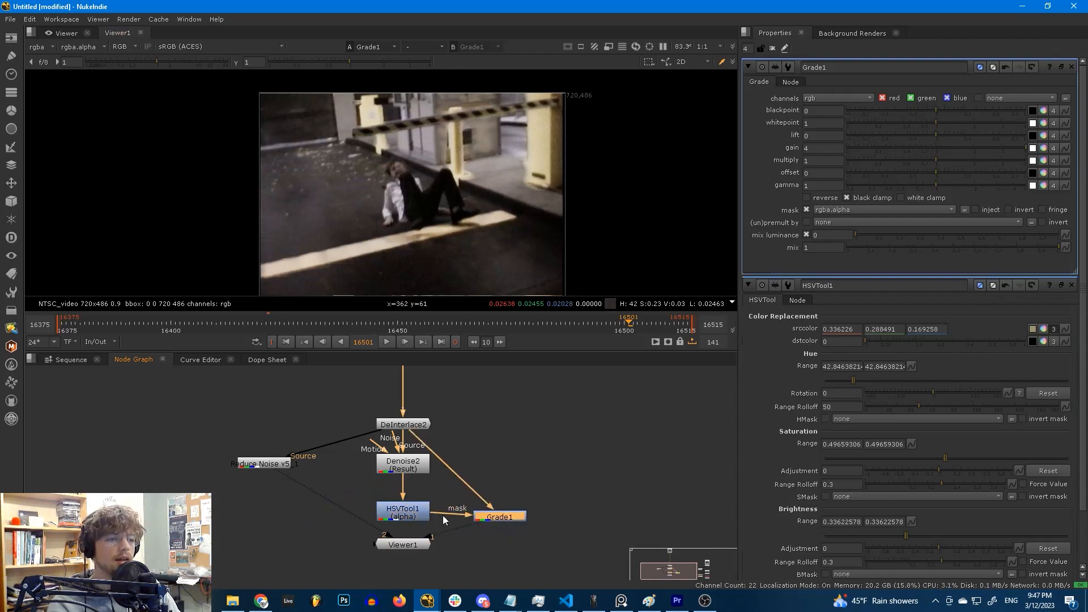
Step: Play back the Grade1 result with gain 4 masked by HSVTool1's alpha
left_click(385, 342)
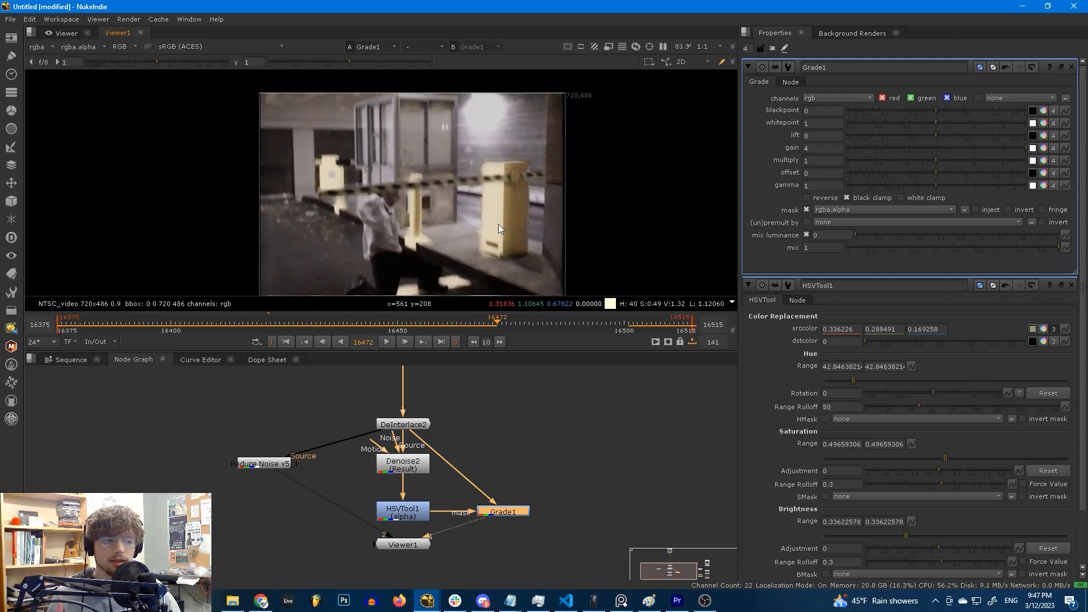
mouse_move(404, 486)
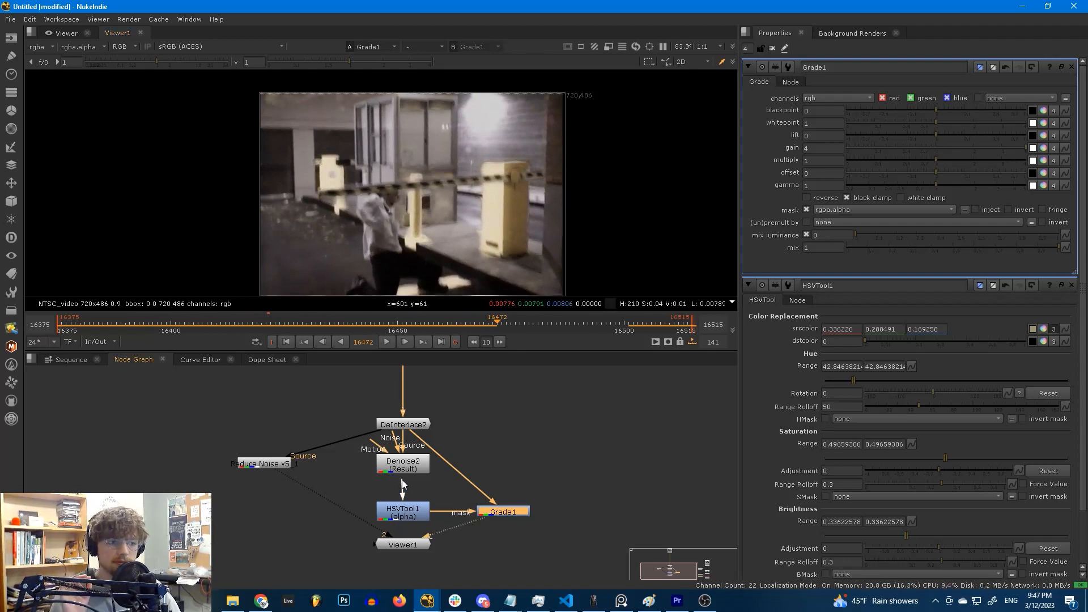
mouse_move(262, 470)
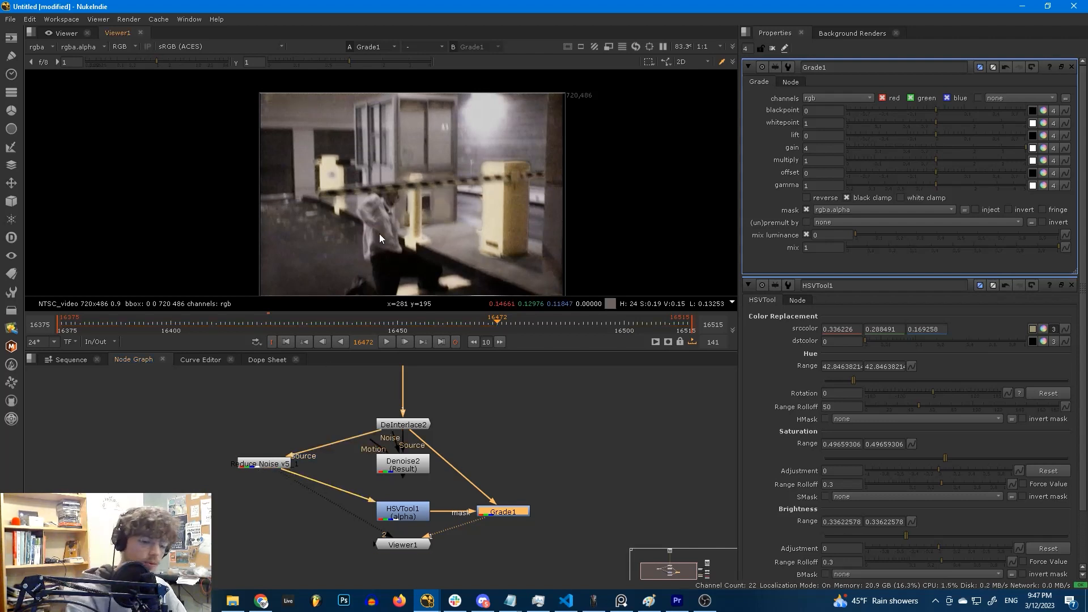
left_click(385, 341)
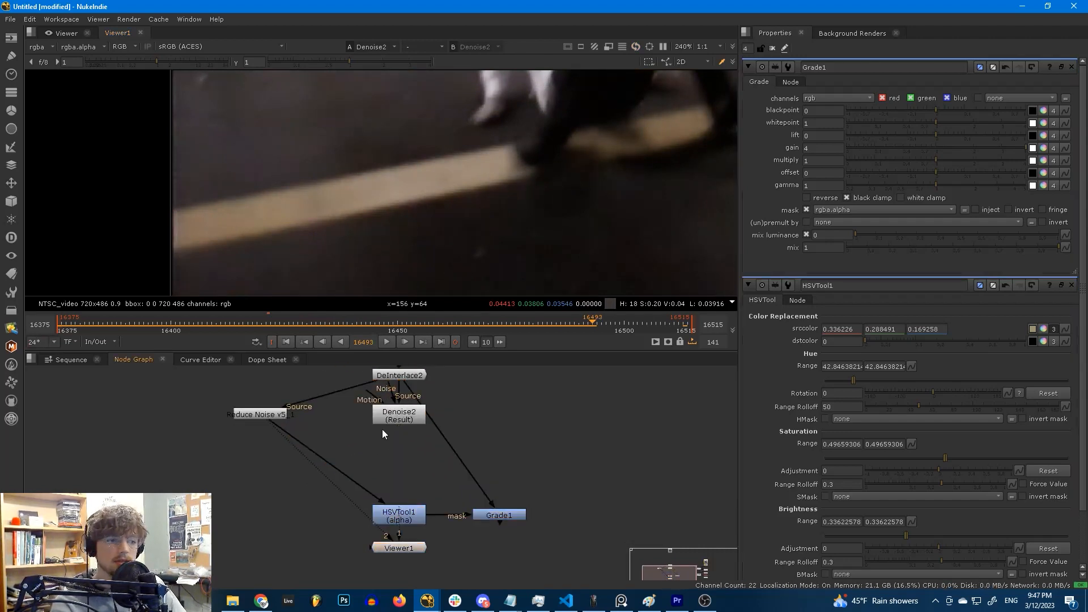
Step: Bring up the Denoise2 properties while viewing its denoised output
left_click(398, 416)
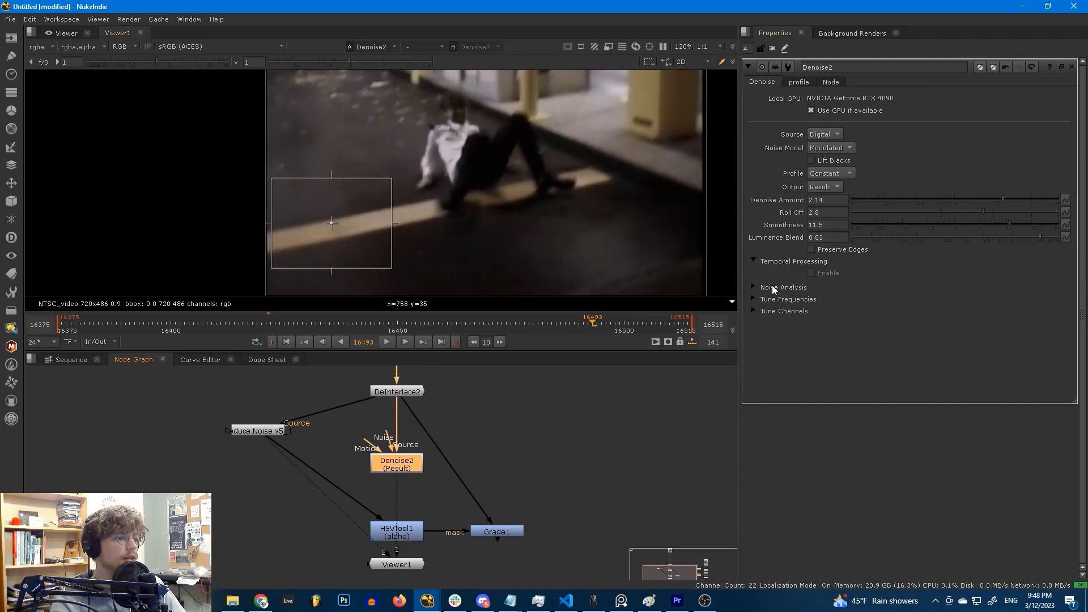
Step: Expand Noise Analysis and Tune Frequencies, then play the HSVTool1 alpha mask over the short range
left_click(784, 287)
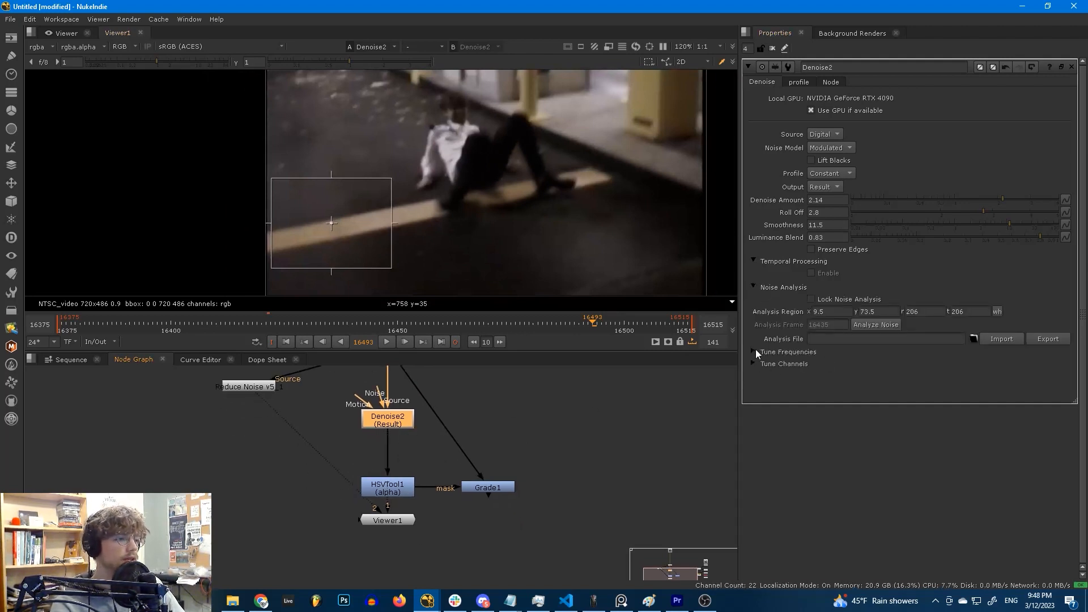
left_click(753, 351)
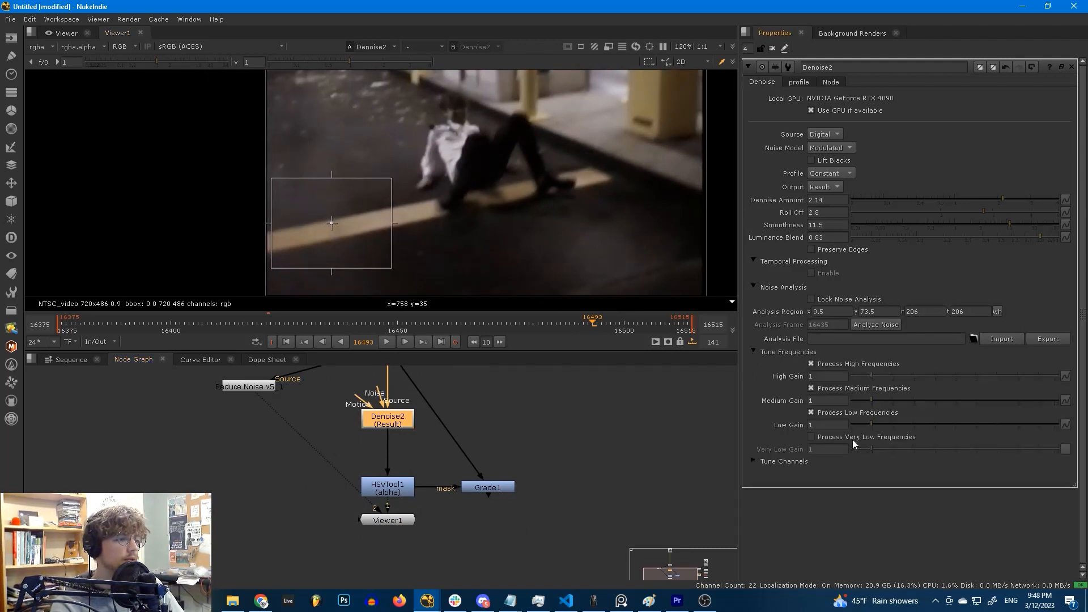
left_click(388, 486)
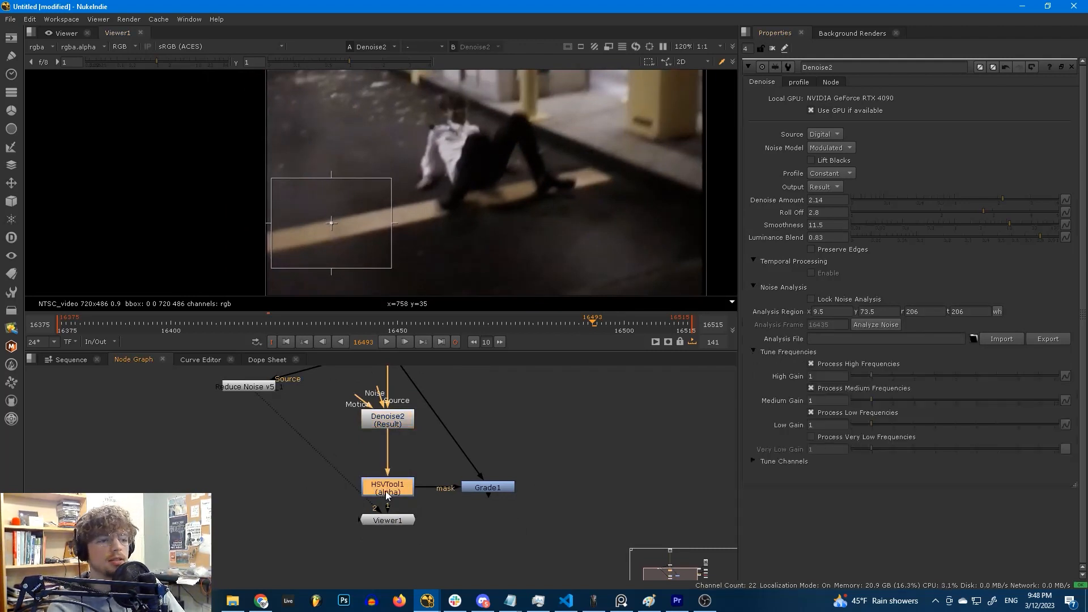
left_click(388, 488)
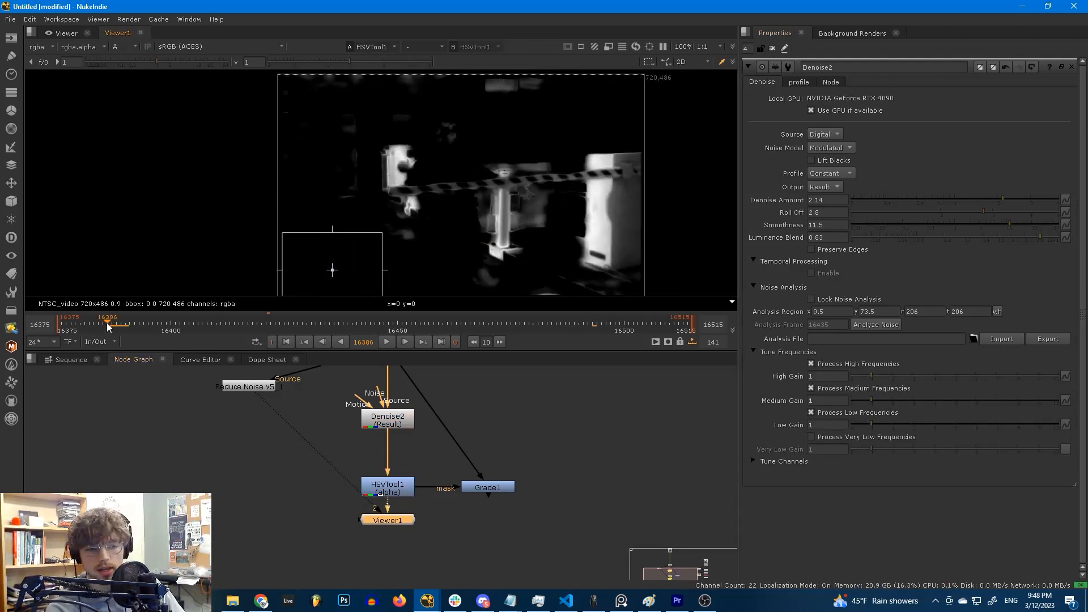
left_click(385, 341)
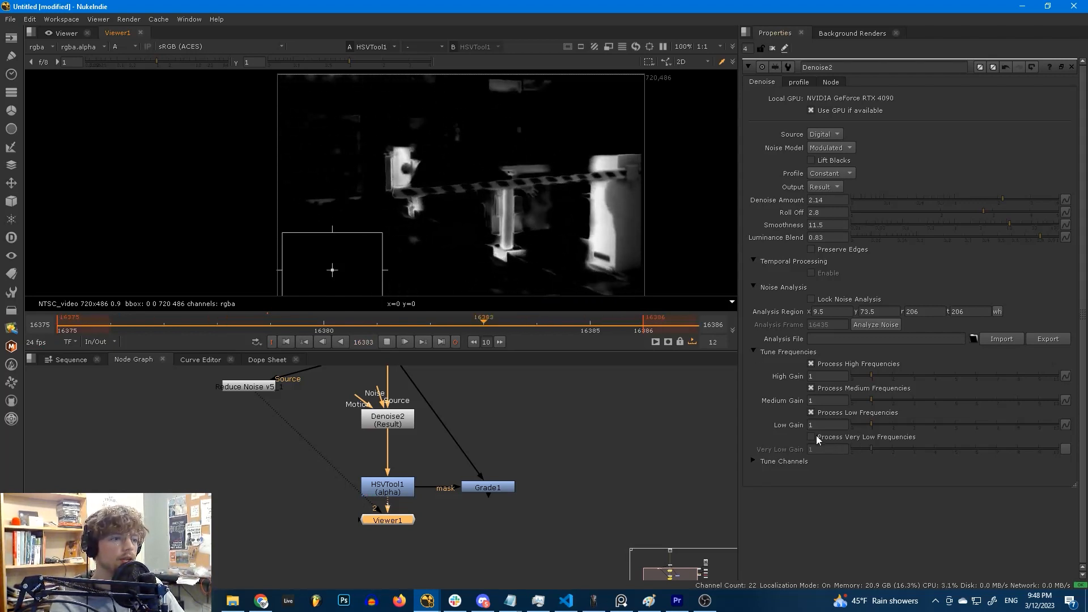
Step: Enable Process Very Low Frequencies in Denoise2
left_click(811, 437)
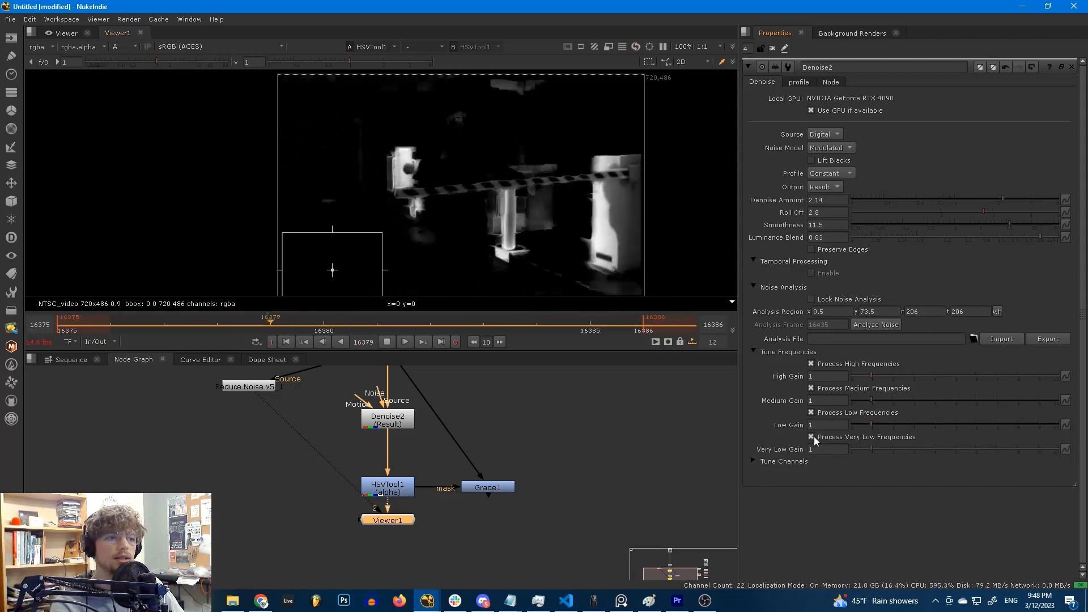
left_click(810, 436)
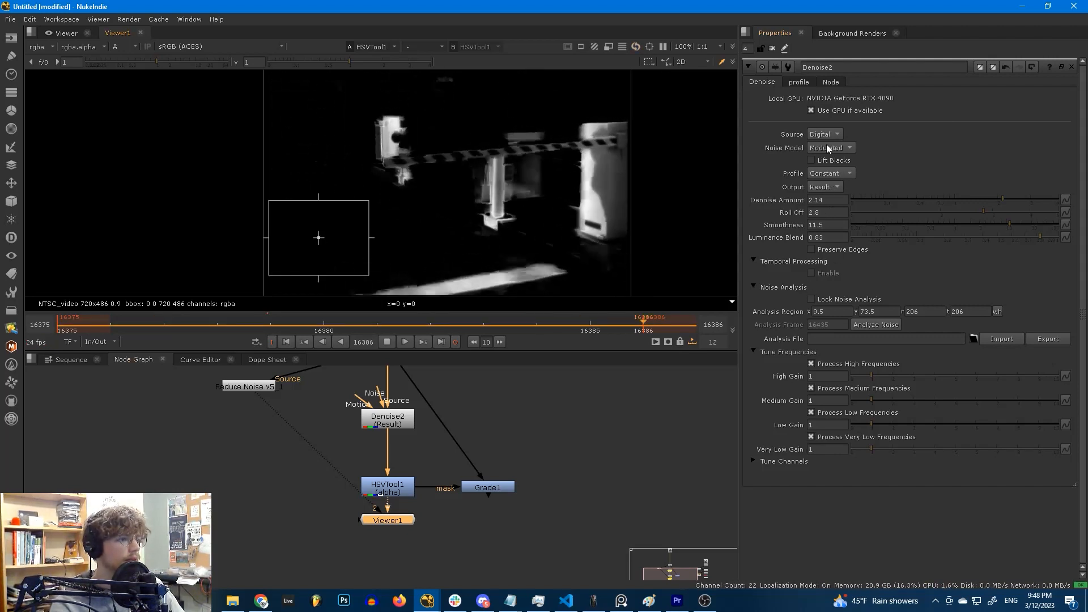
mouse_move(830, 147)
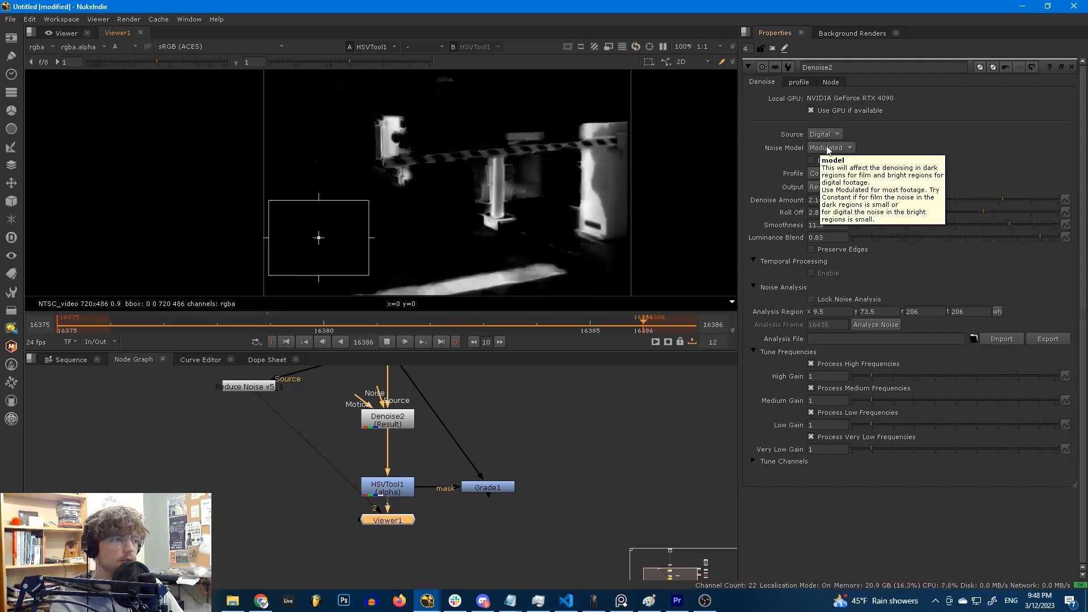
left_click(830, 147)
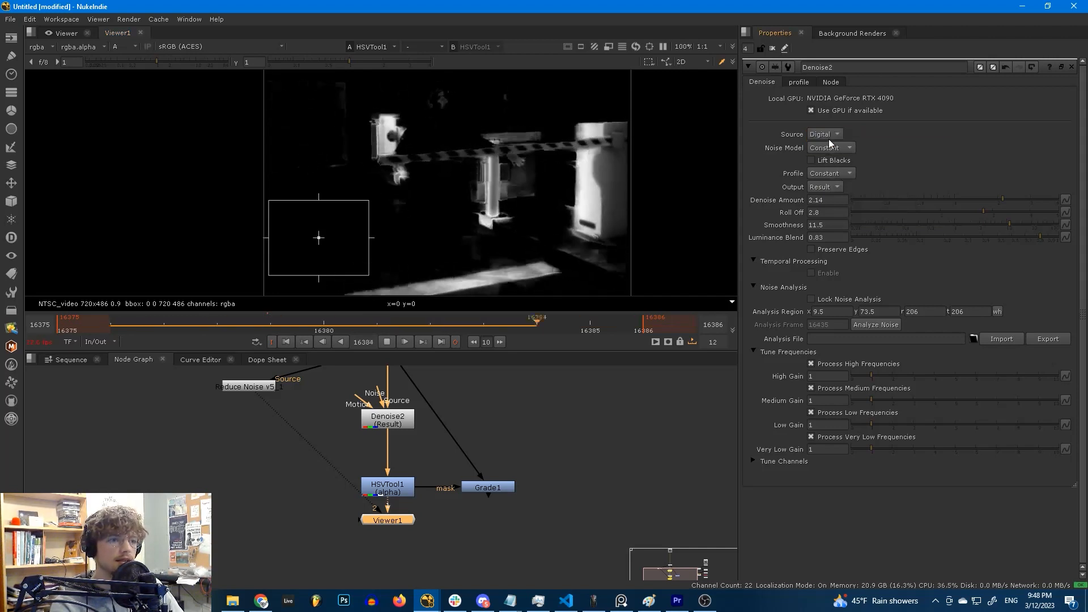
left_click(830, 148)
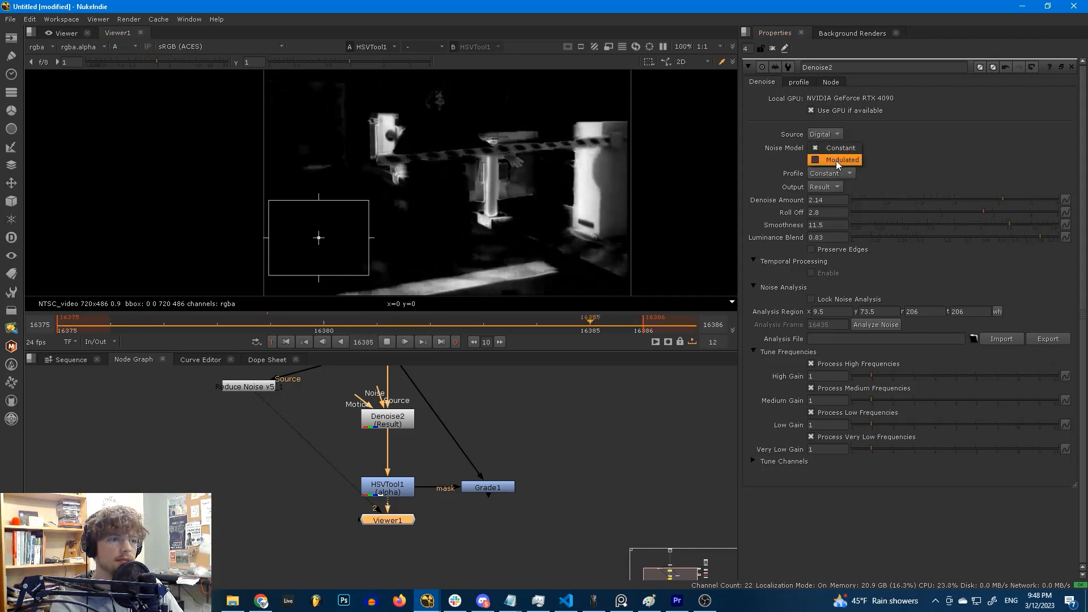
left_click(836, 160)
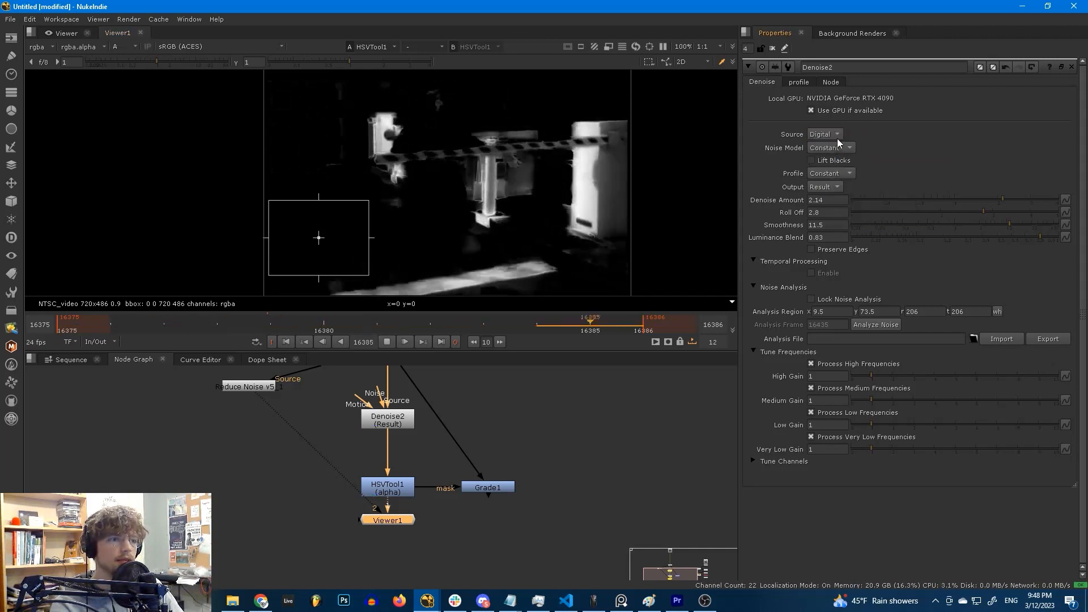
left_click(829, 147)
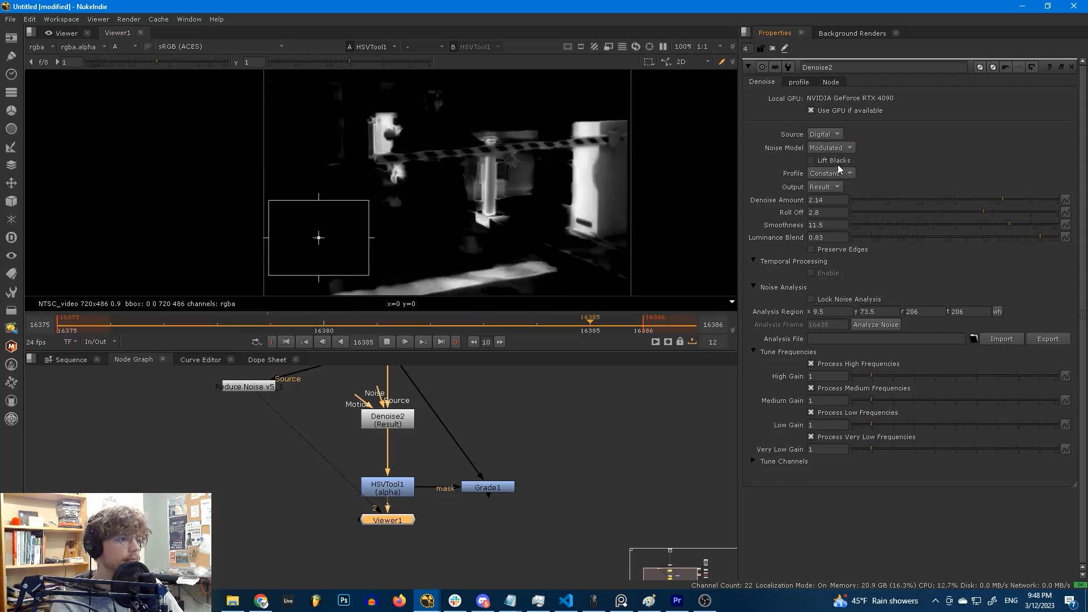
left_click(754, 461)
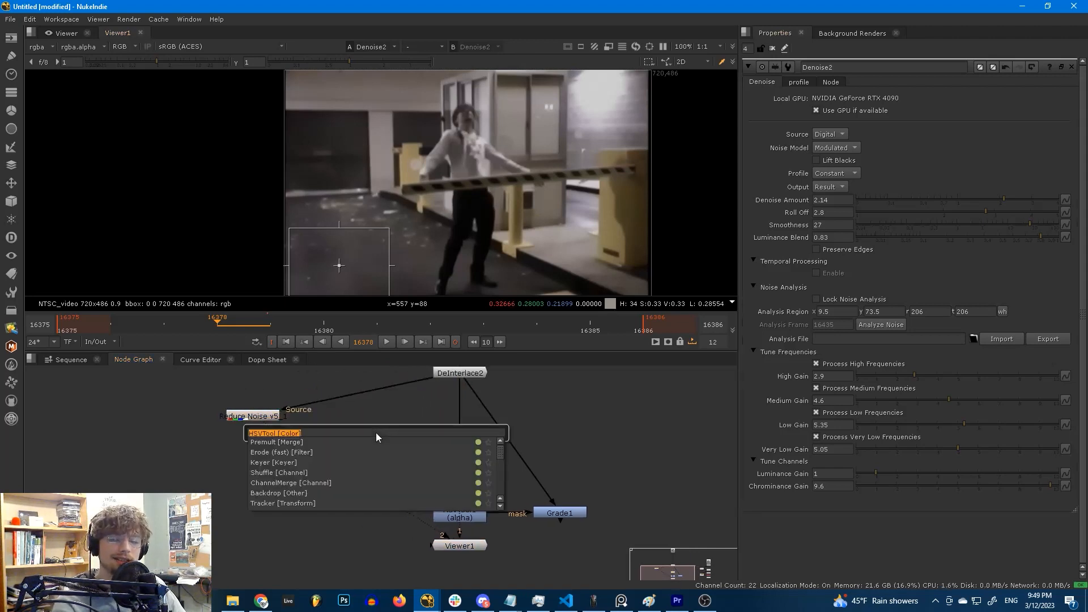
mouse_move(472, 474)
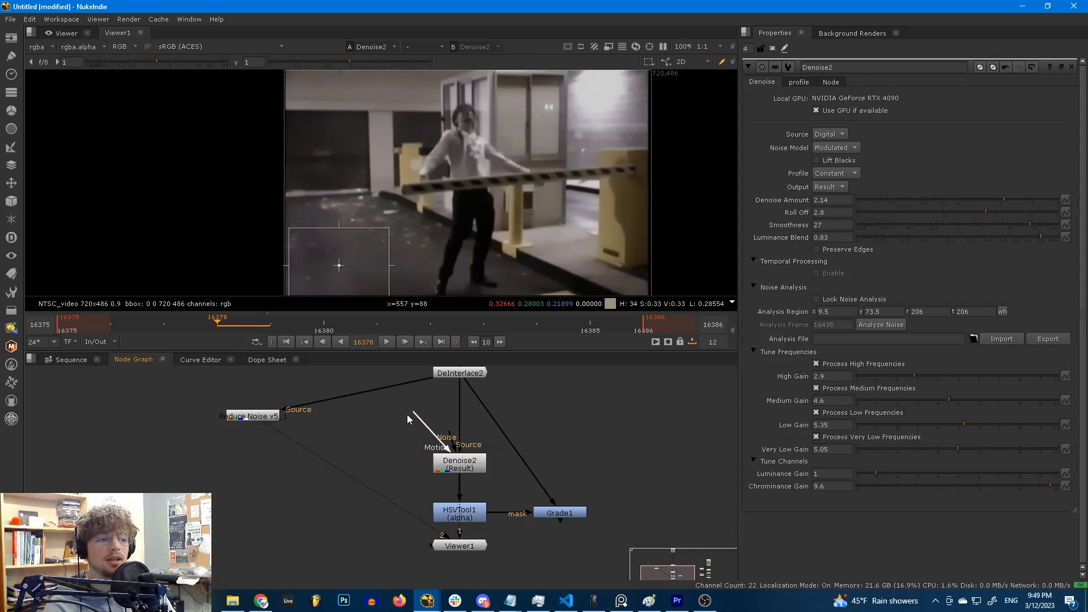
Step: Add a VectorGenerator from DeInterlace2 feeding Denoise2's Motion input
left_click(382, 420)
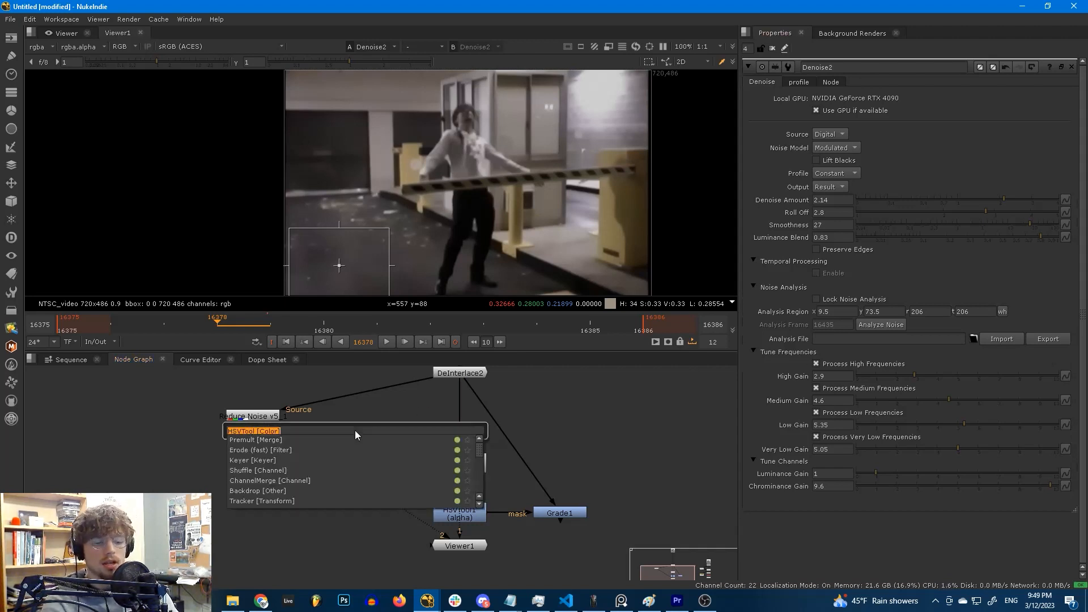
type("vectord")
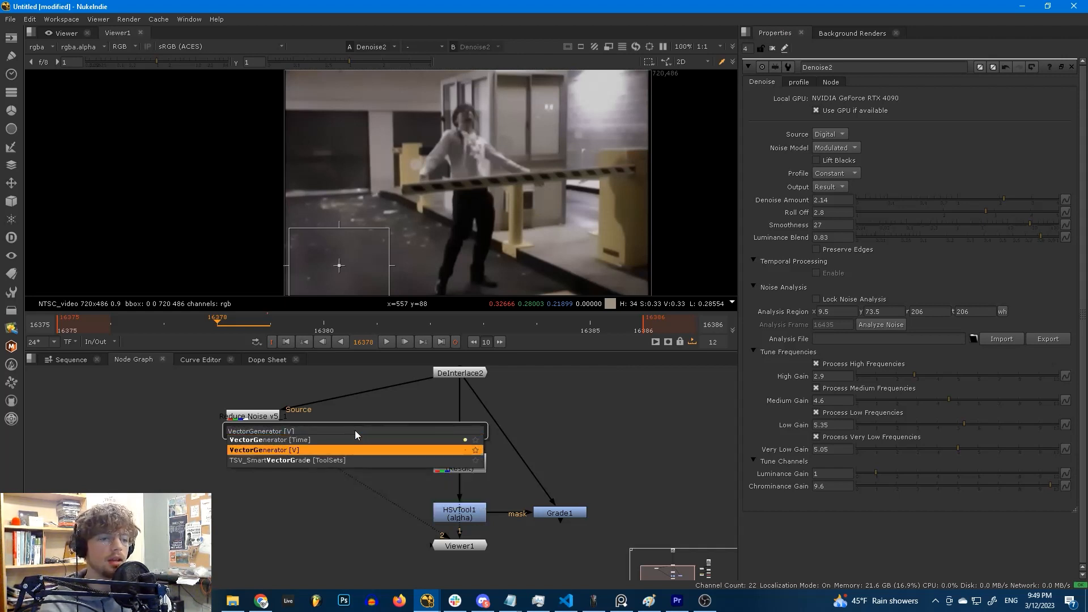
left_click(264, 450)
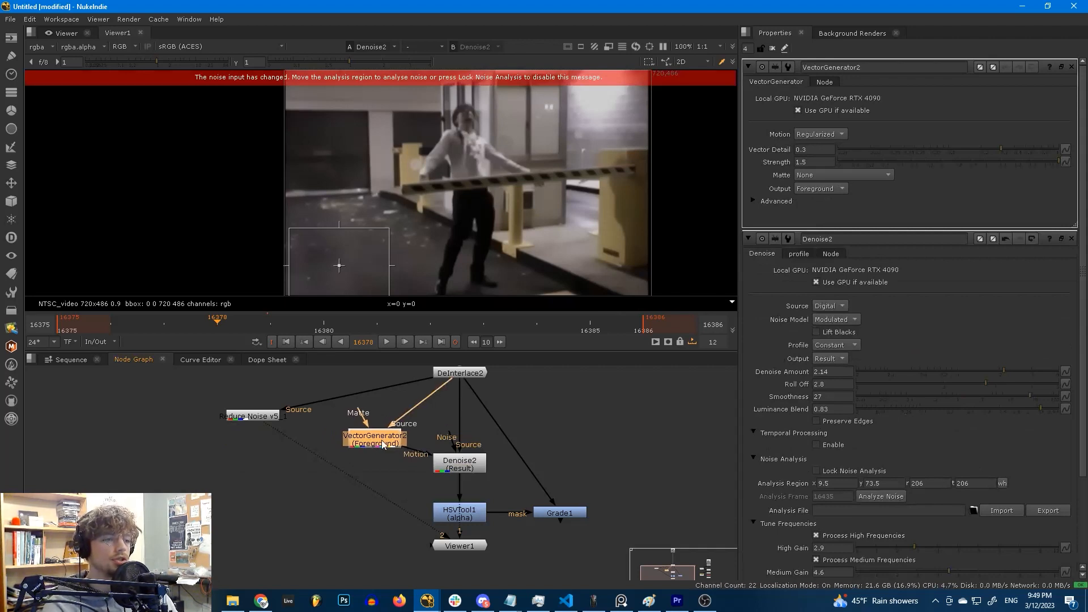
left_click(459, 461)
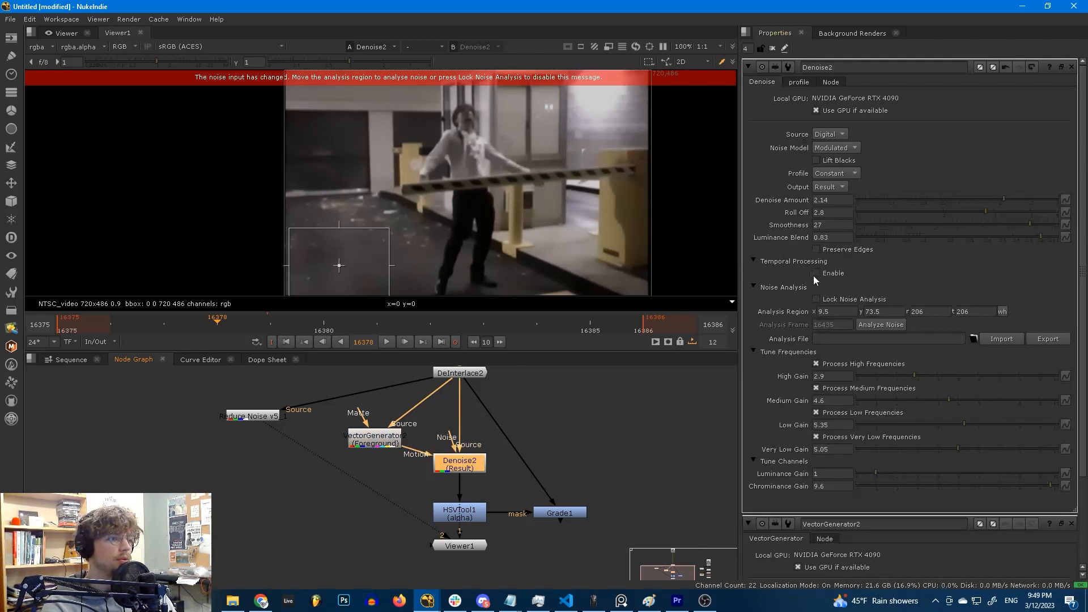
Step: Enable Denoise2 temporal processing with frame blending 0.5, toggling it to compare
left_click(818, 274)
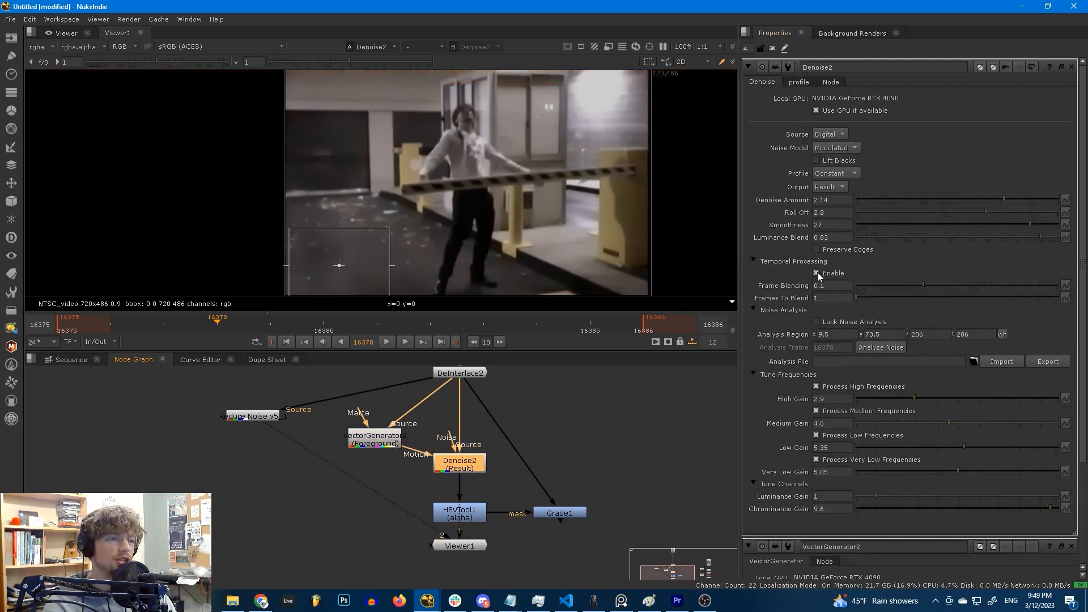
mouse_move(818, 273)
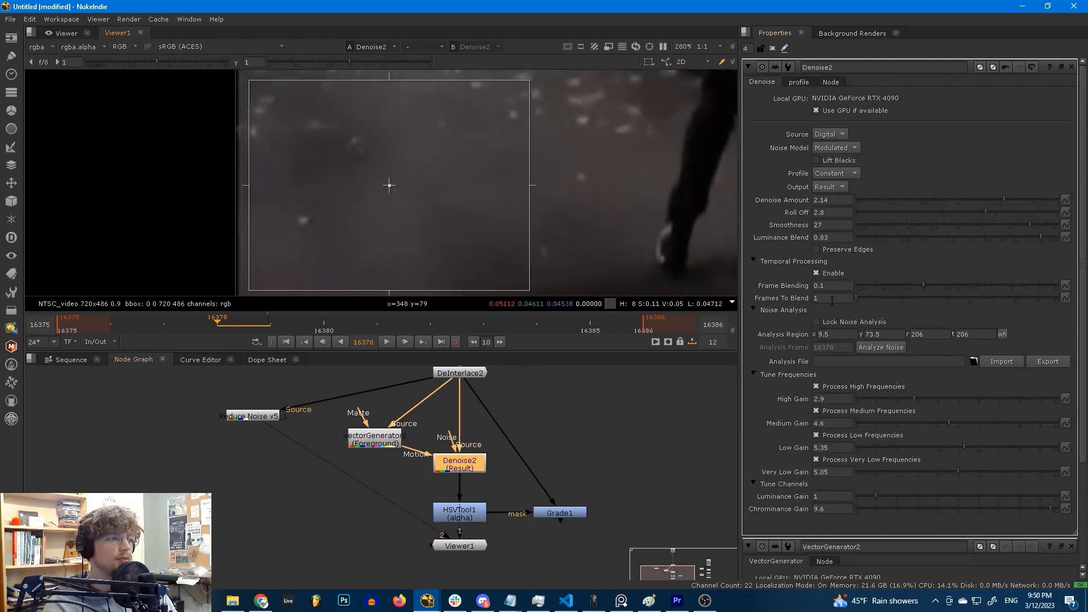
left_click(831, 298)
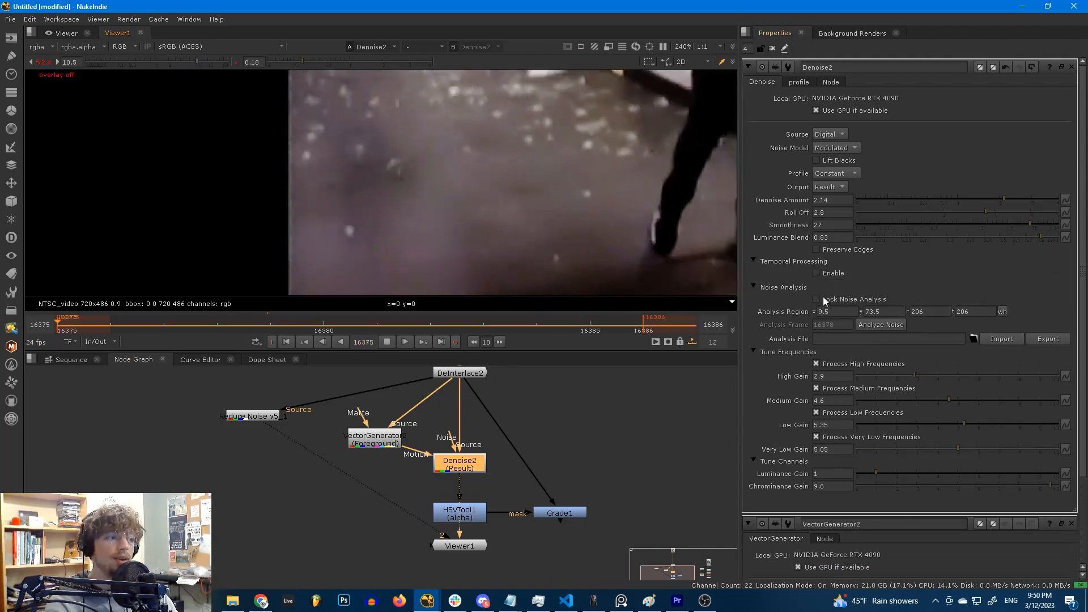
left_click(816, 273)
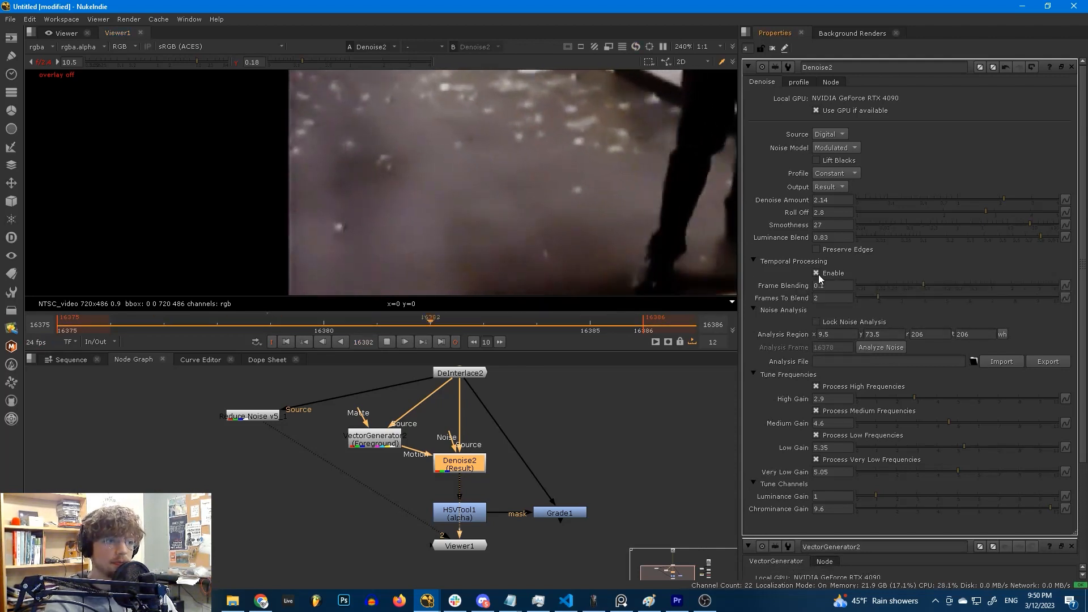
left_click(816, 273)
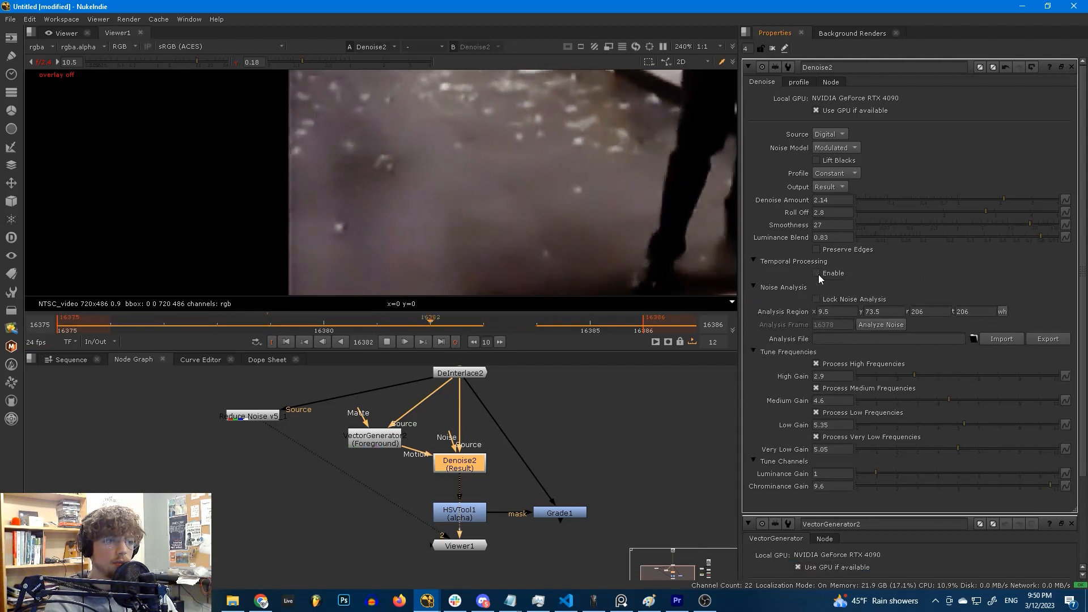
left_click(816, 274)
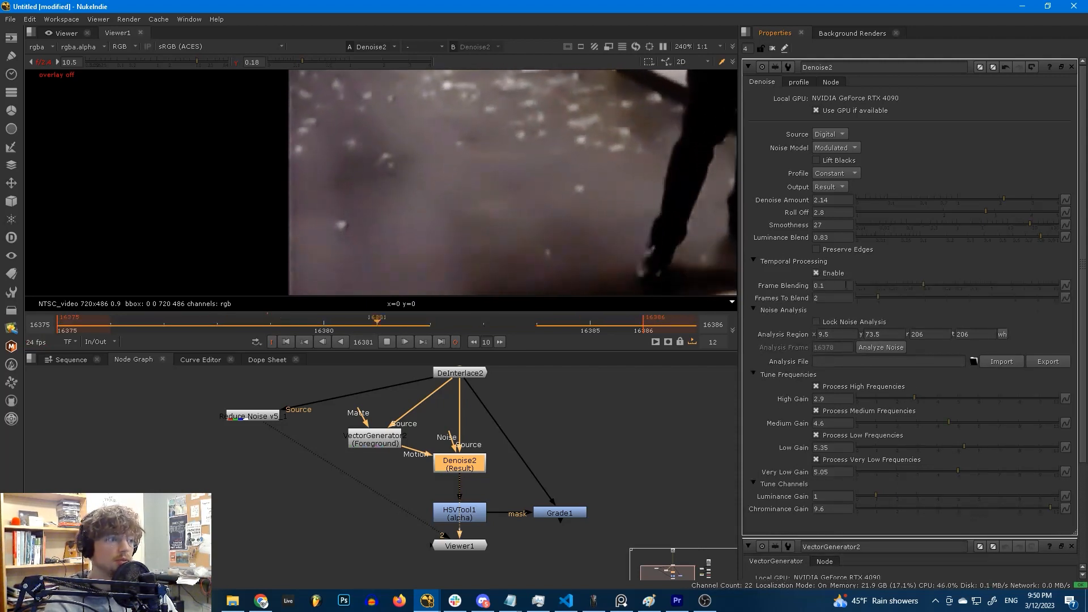
Step: Set Frames To Blend to 3 and compare temporal processing on versus off
triple_click(833, 298)
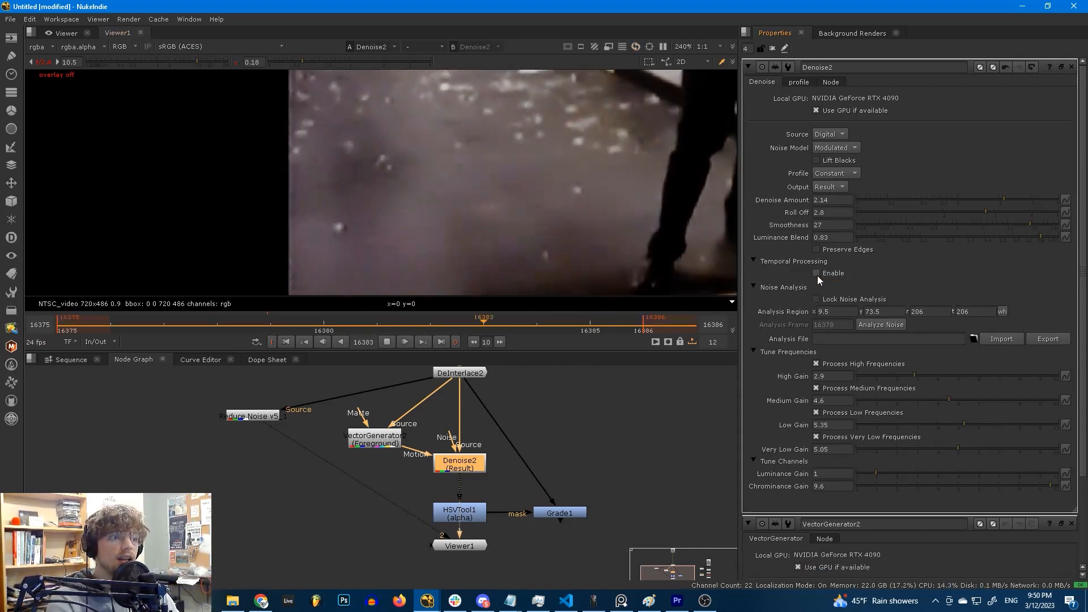
left_click(818, 273)
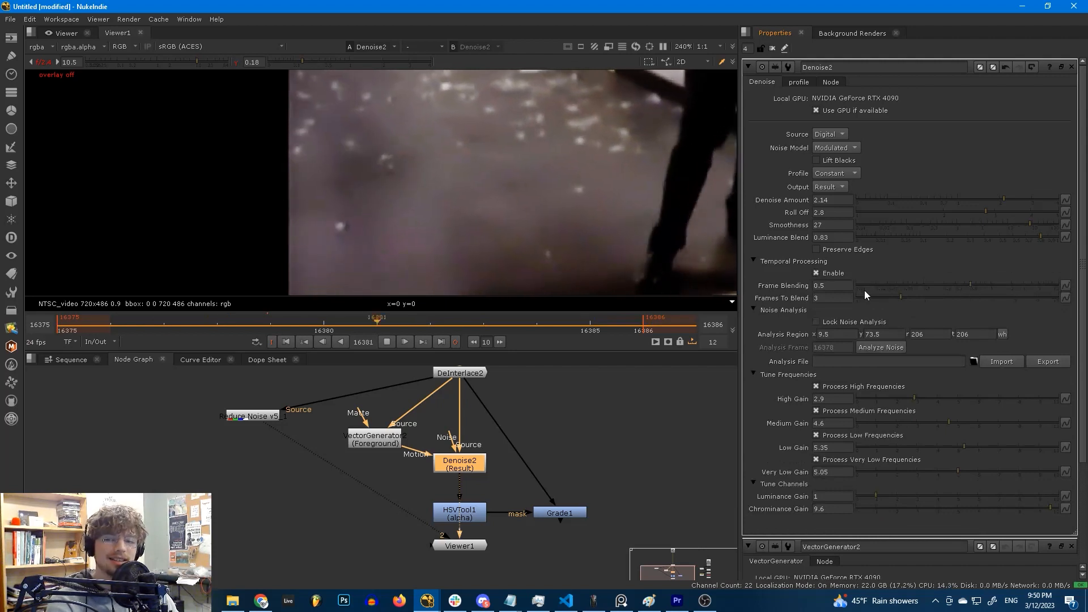
left_click(816, 274)
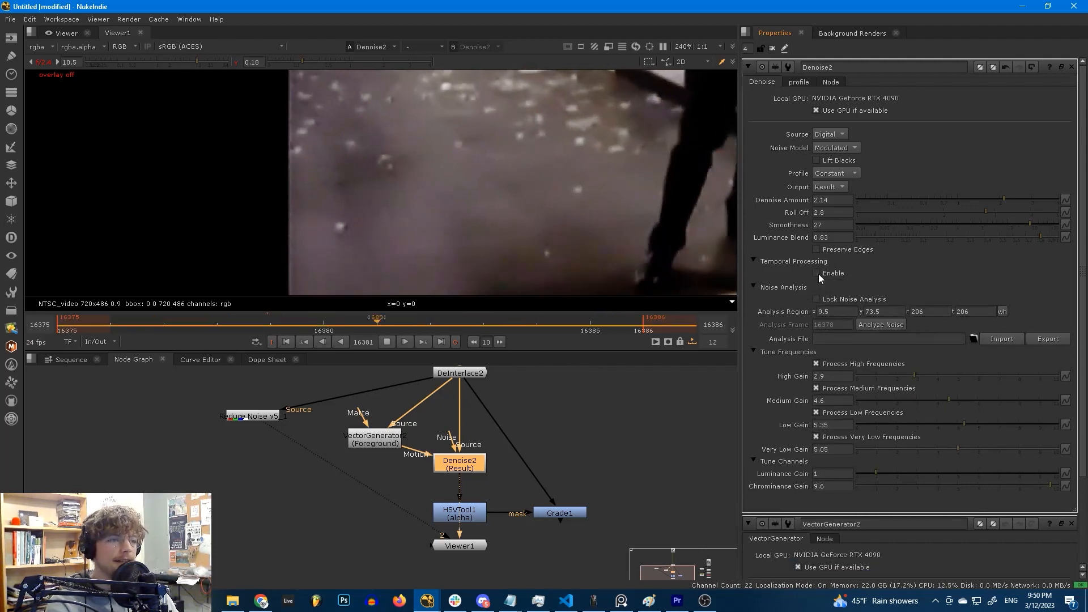
Step: Re-enable temporal processing on Denoise2 and check the HSVTool1 matte in the Viewer
left_click(818, 273)
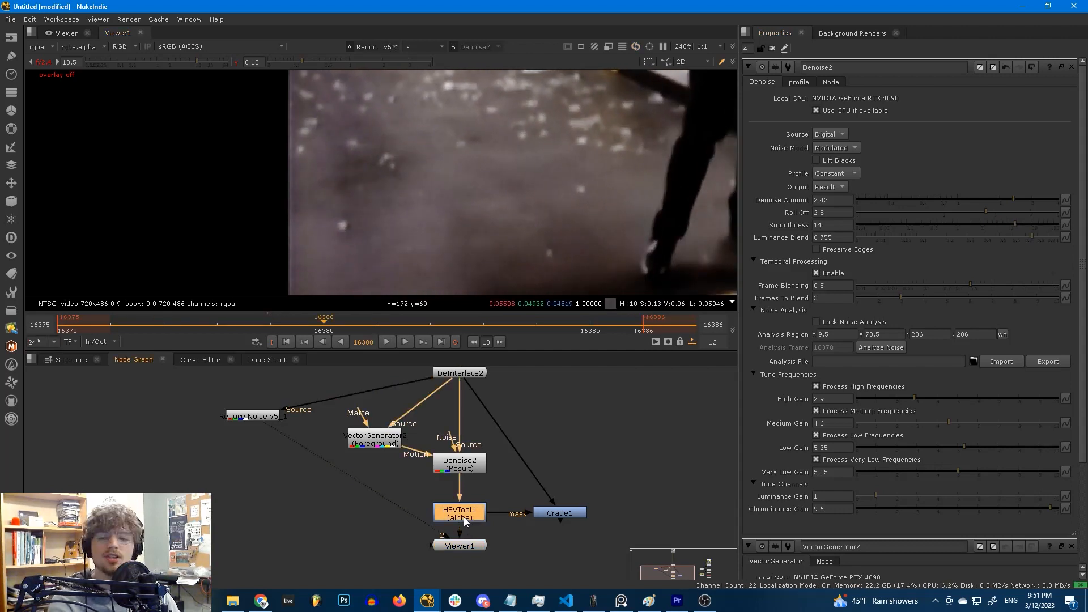
left_click(459, 514)
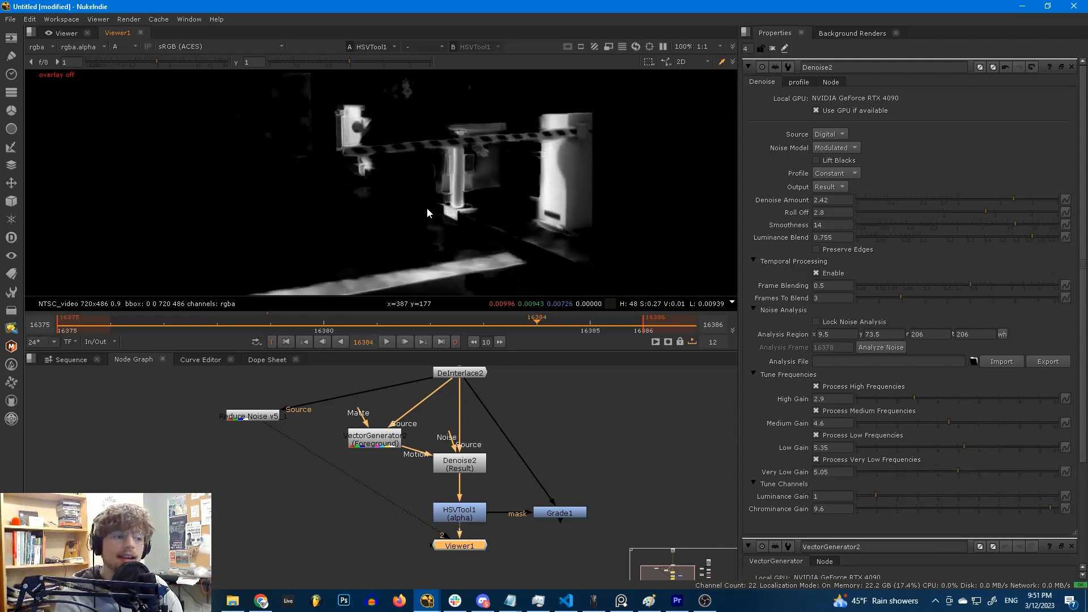
mouse_move(614, 541)
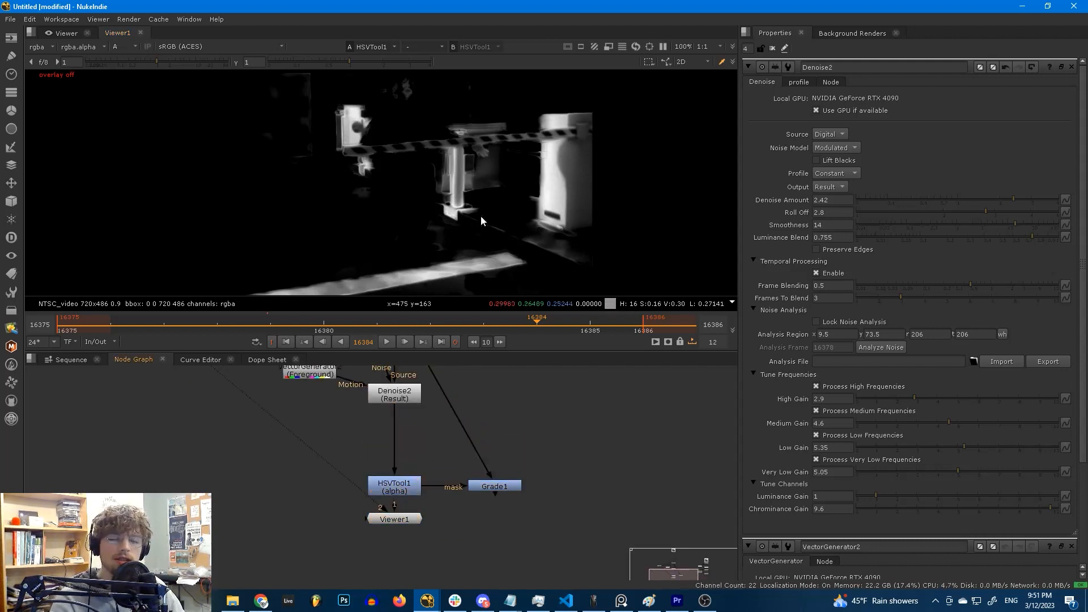
mouse_move(483, 220)
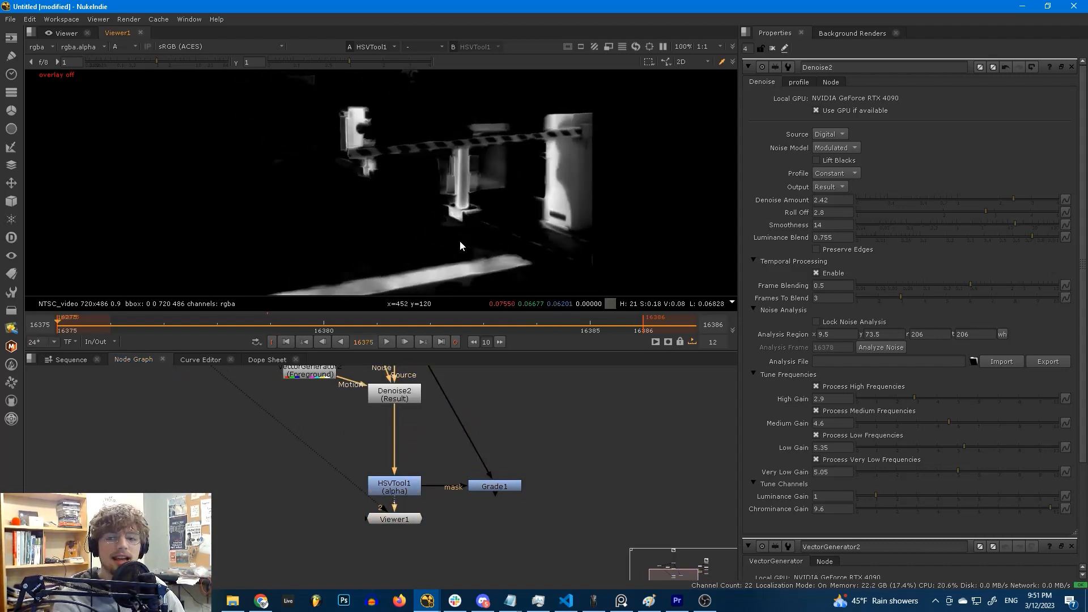
mouse_move(432, 442)
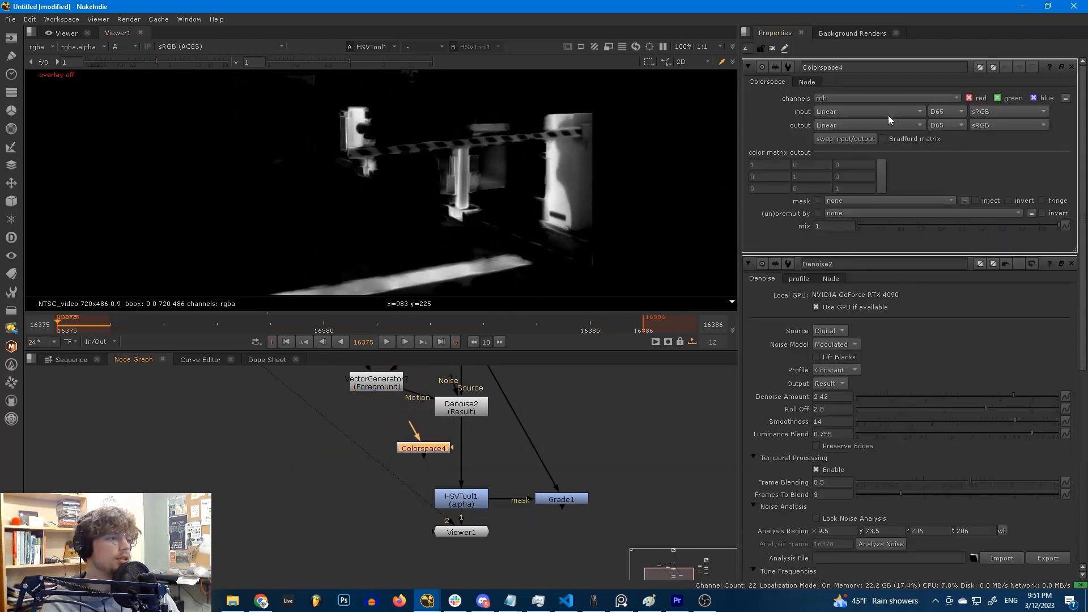
Step: Set Colorspace4 to output HSV and view its hue and saturation channels separately
left_click(869, 111)
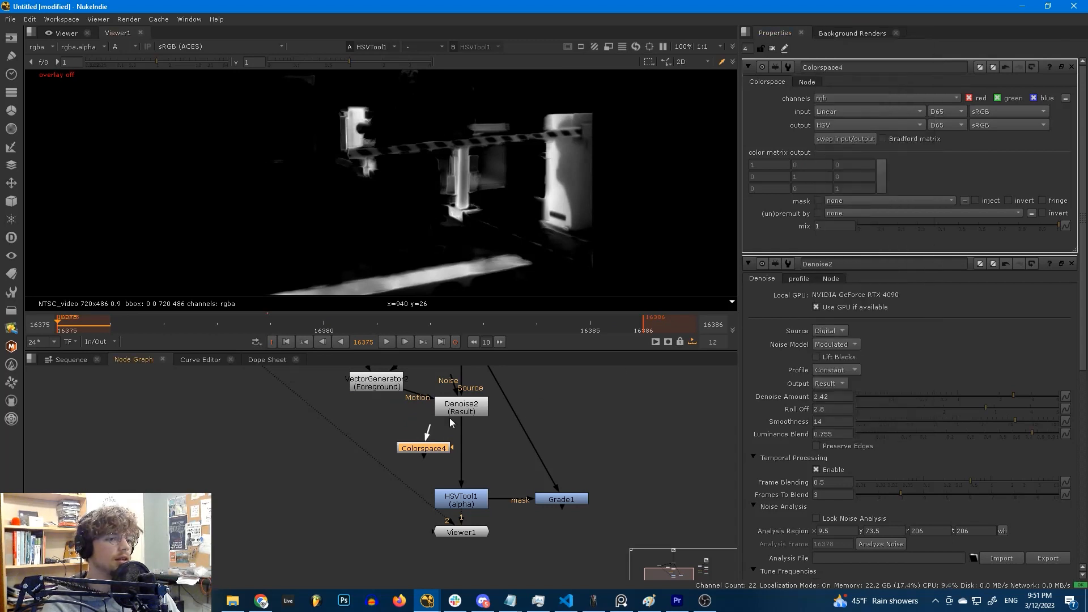
left_click(423, 447)
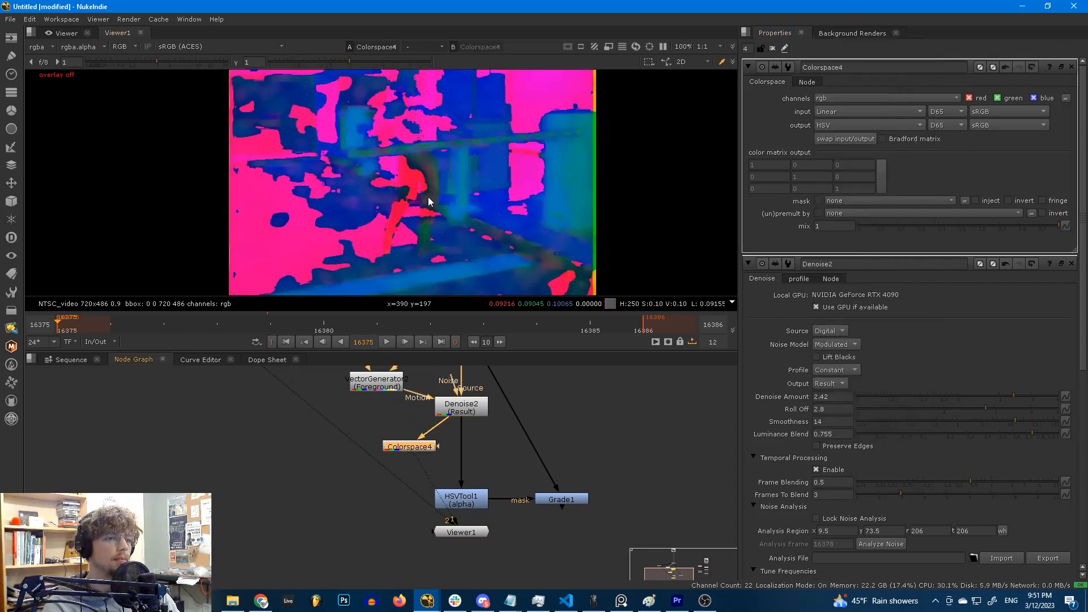
mouse_move(444, 185)
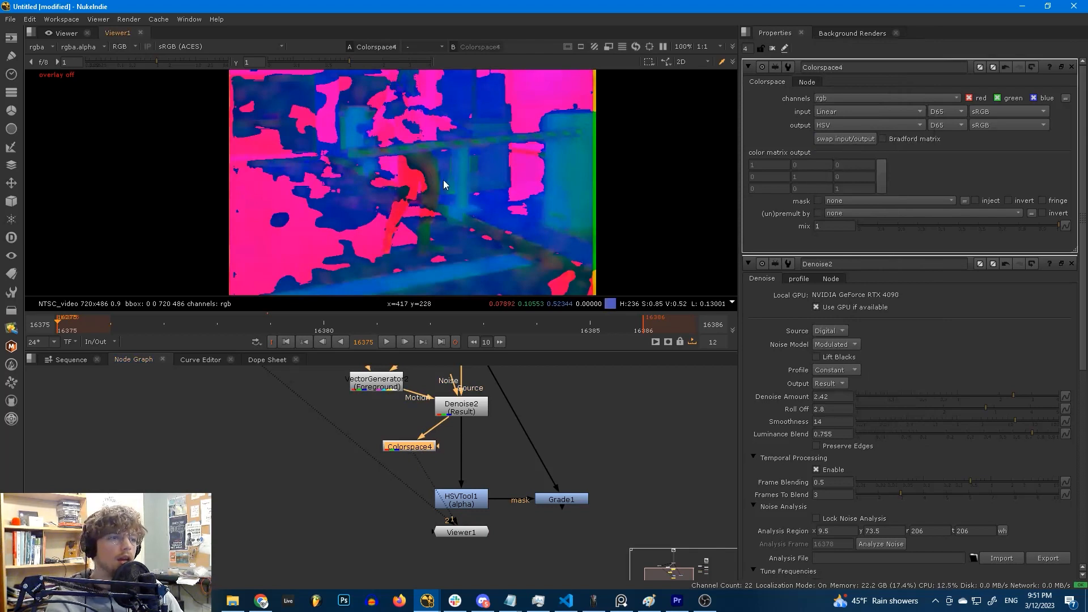
left_click(124, 46)
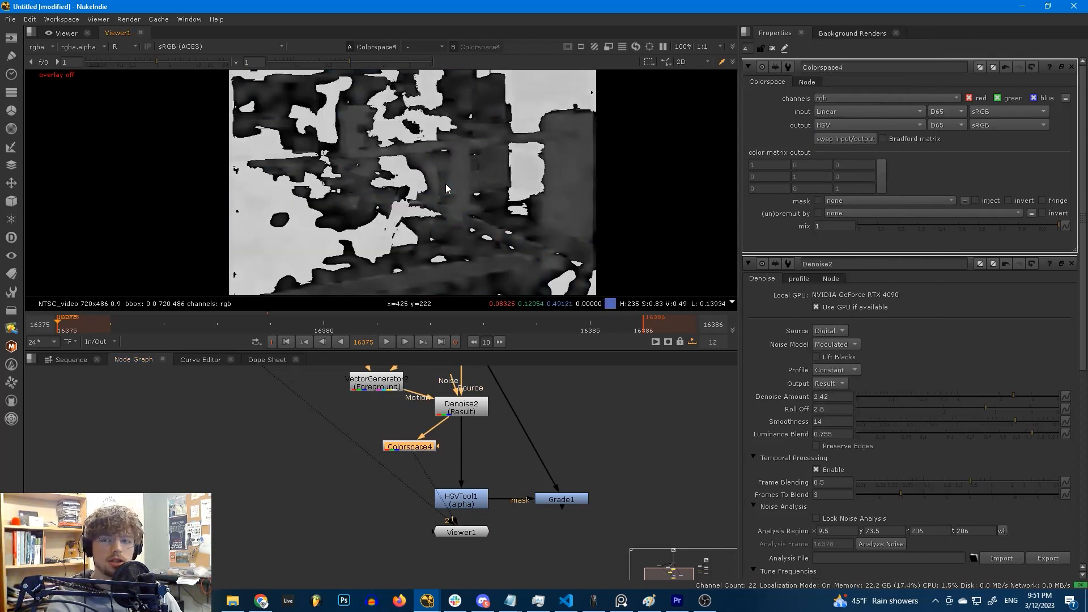
left_click(119, 47)
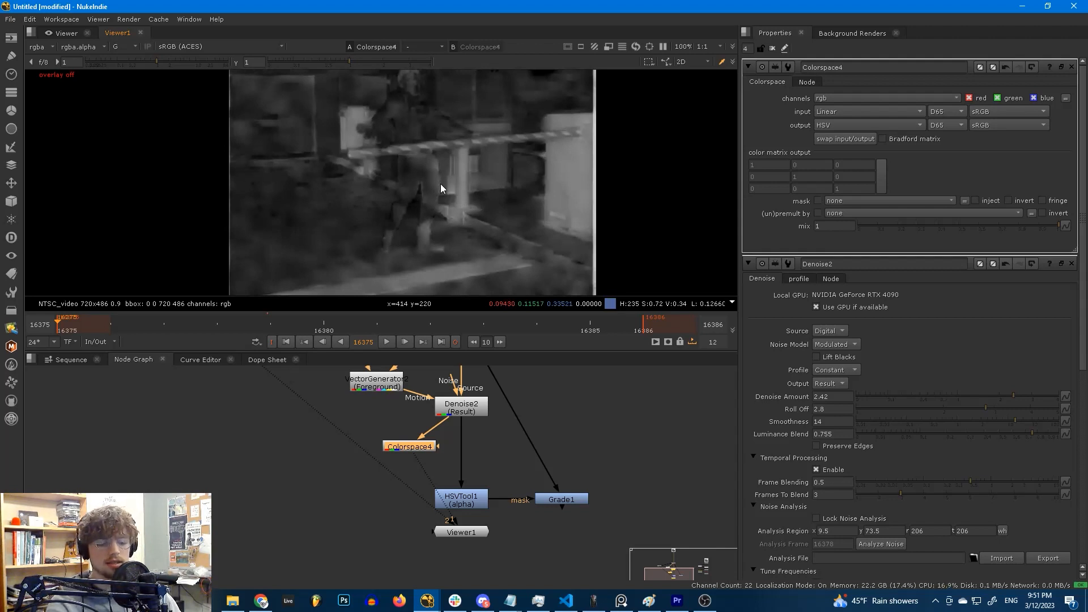
Step: Compare the saturation and hue channels of the HSV result on another frame
left_click(116, 46)
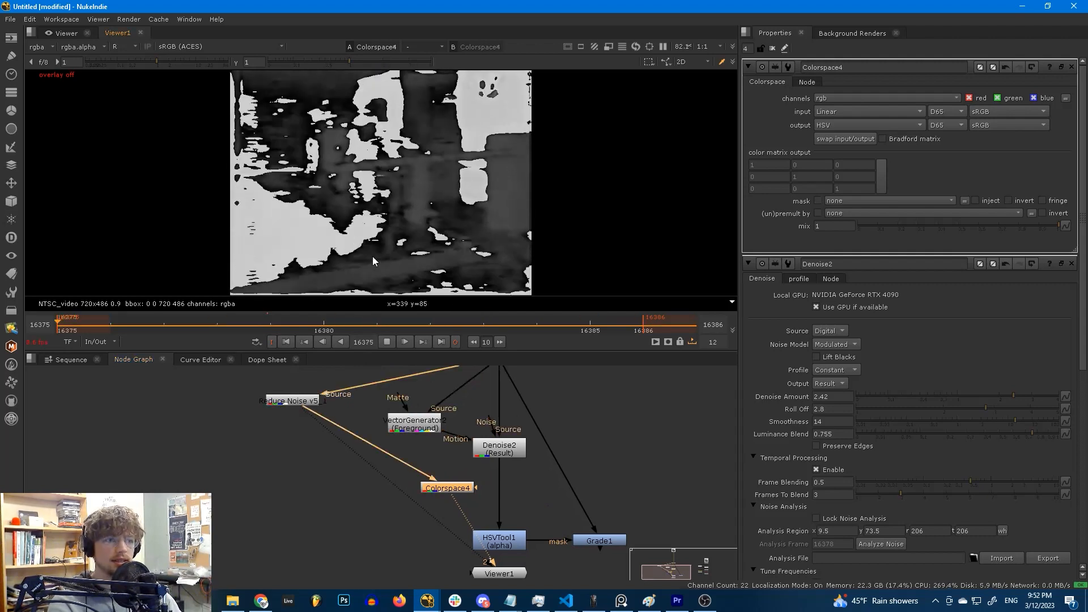
left_click(121, 46)
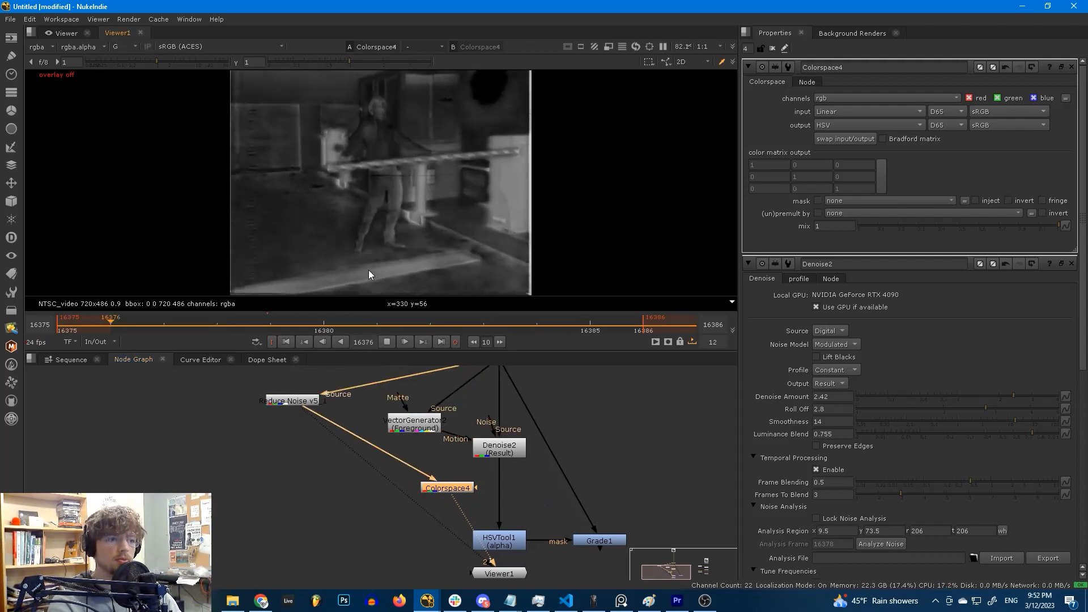
left_click(119, 47)
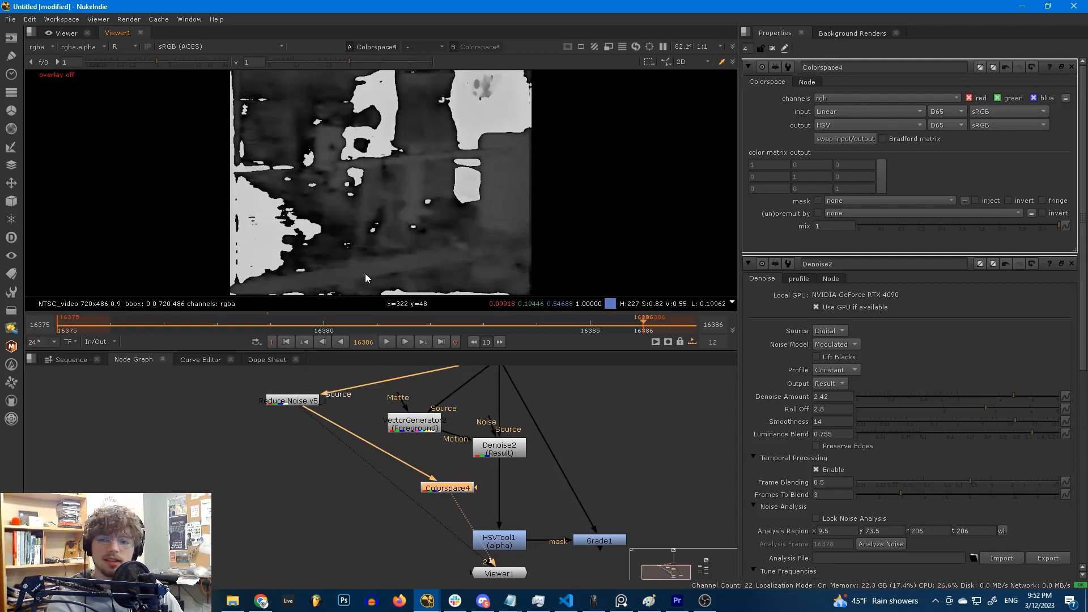
mouse_move(327, 450)
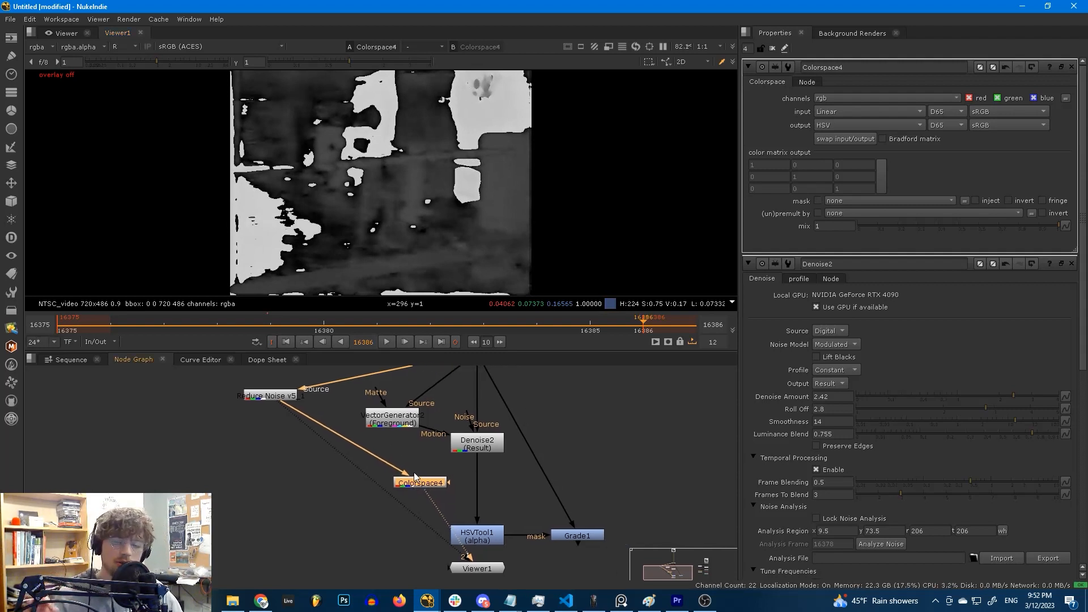
Step: Insert a TimeBlur above Colorspace4 with shutter 3 and centred shutter offset
type("tim")
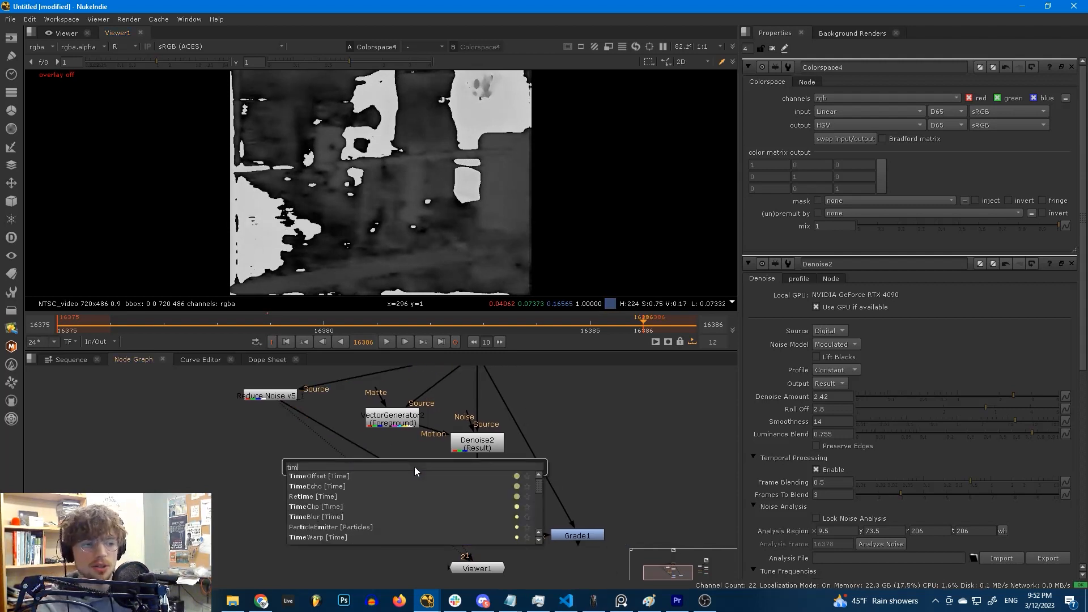
left_click(314, 517)
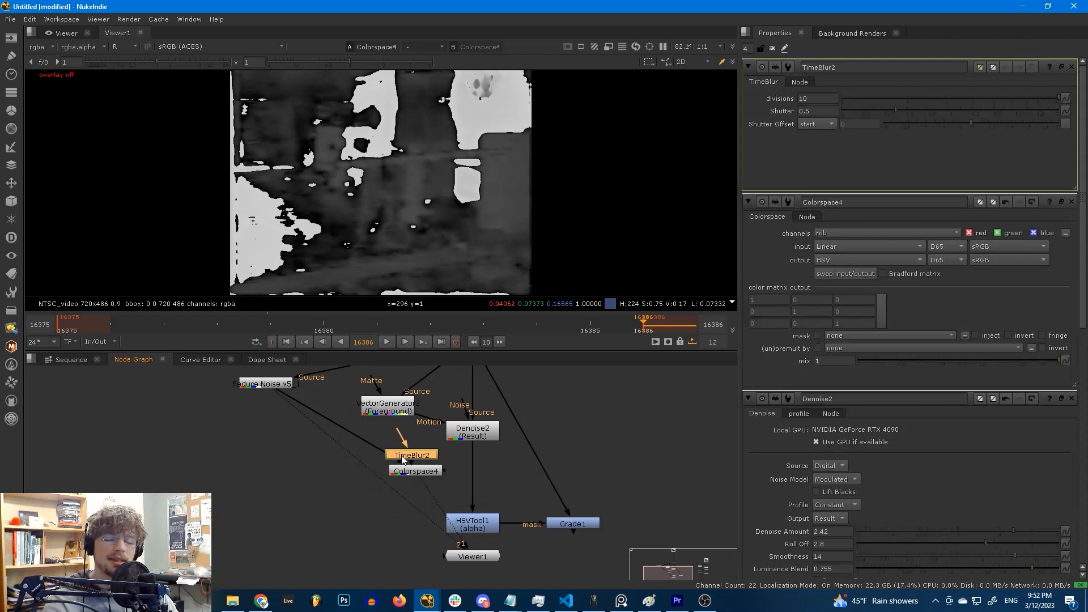
mouse_move(401, 455)
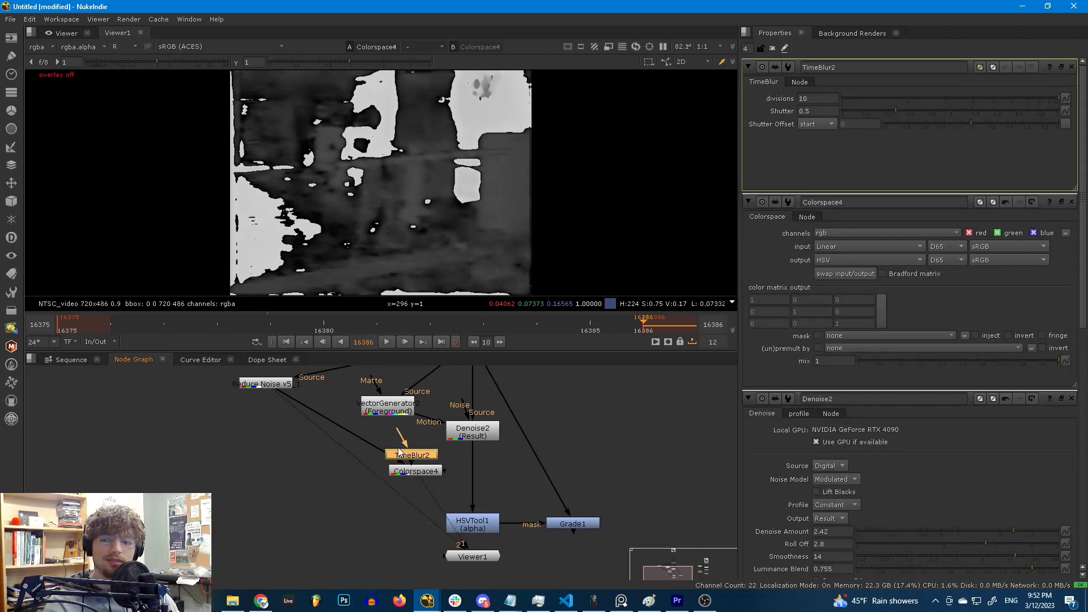
left_click(472, 432)
type("3")
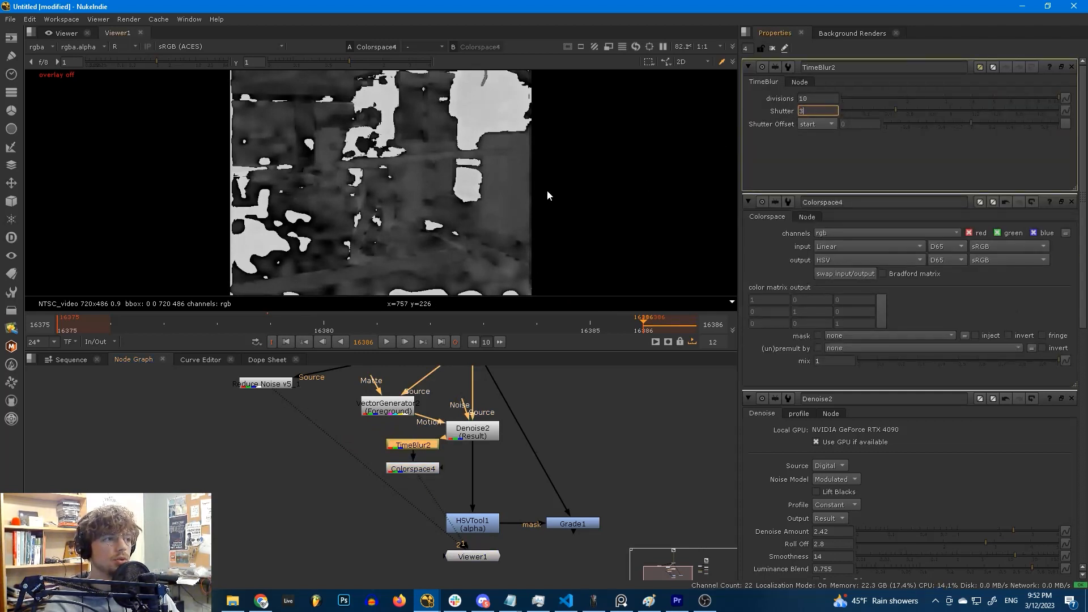
left_click(816, 123)
type("s")
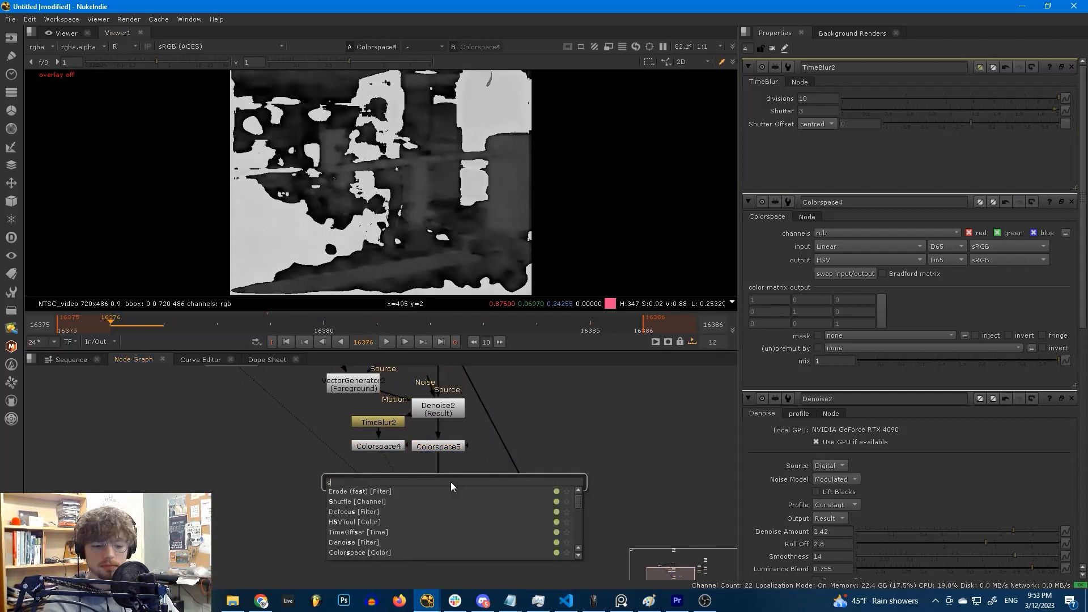
Step: Add a Shuffle node taking its second layer from input A's rgb to merge the HSV branches
left_click(347, 501)
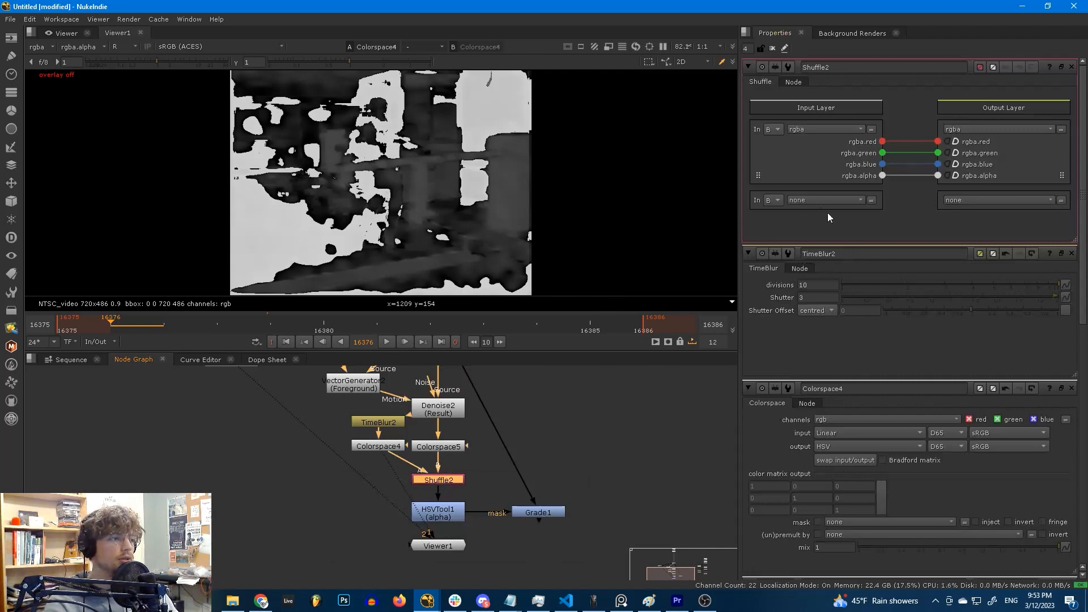
left_click(769, 200)
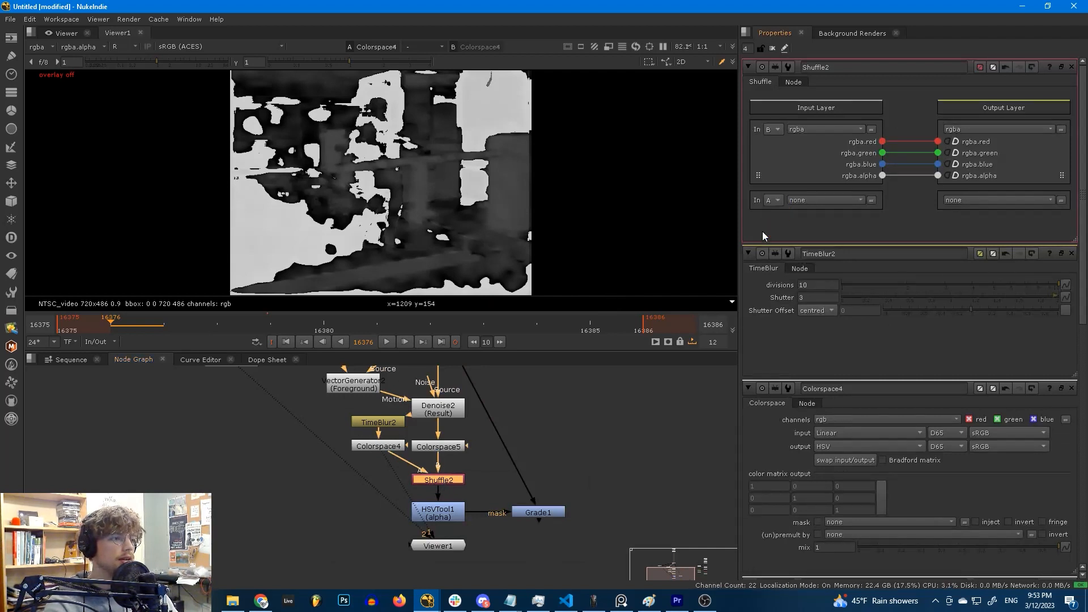
left_click(826, 199)
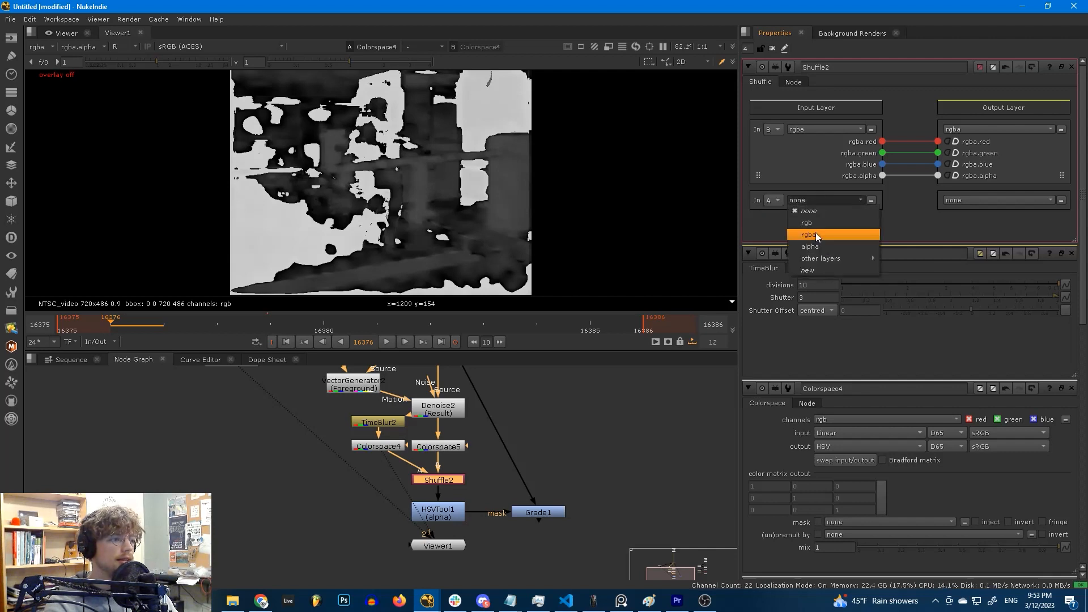
left_click(806, 223)
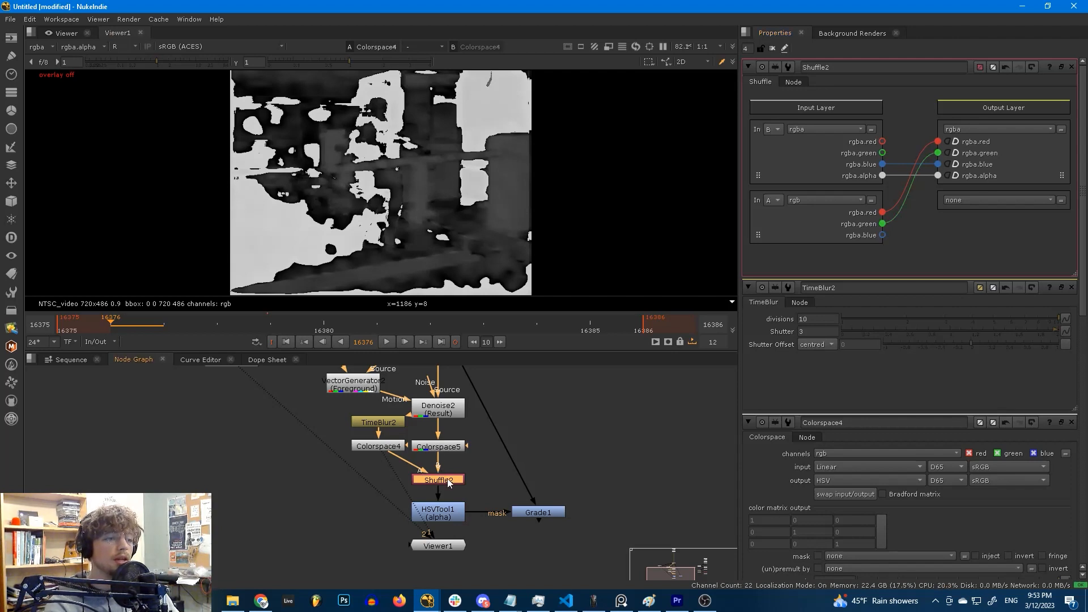
Step: View the combined Shuffle result and inspect a single channel of it
left_click(438, 479)
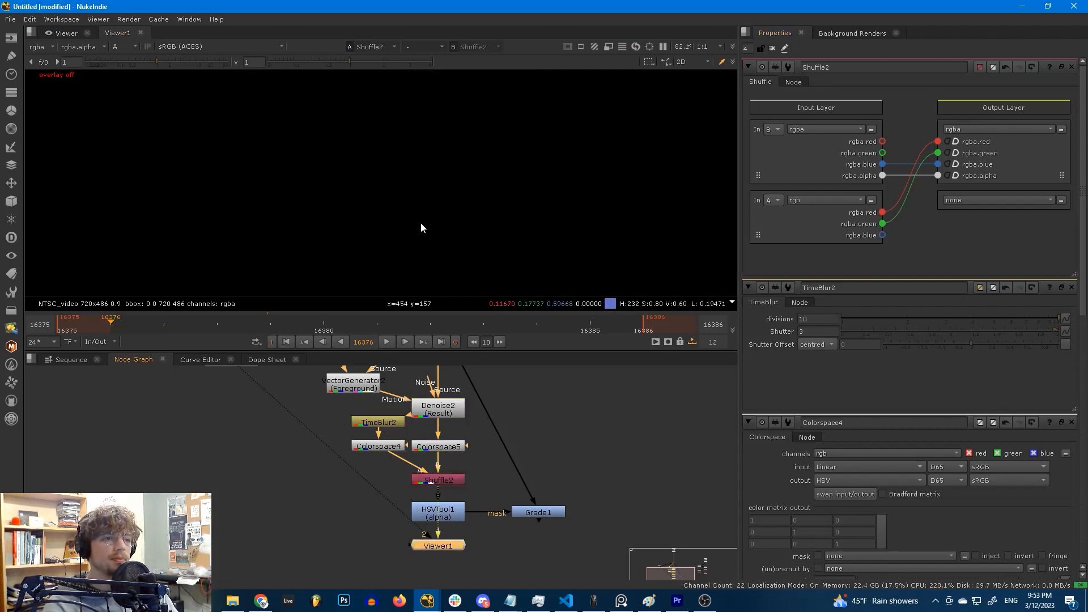
left_click(119, 46)
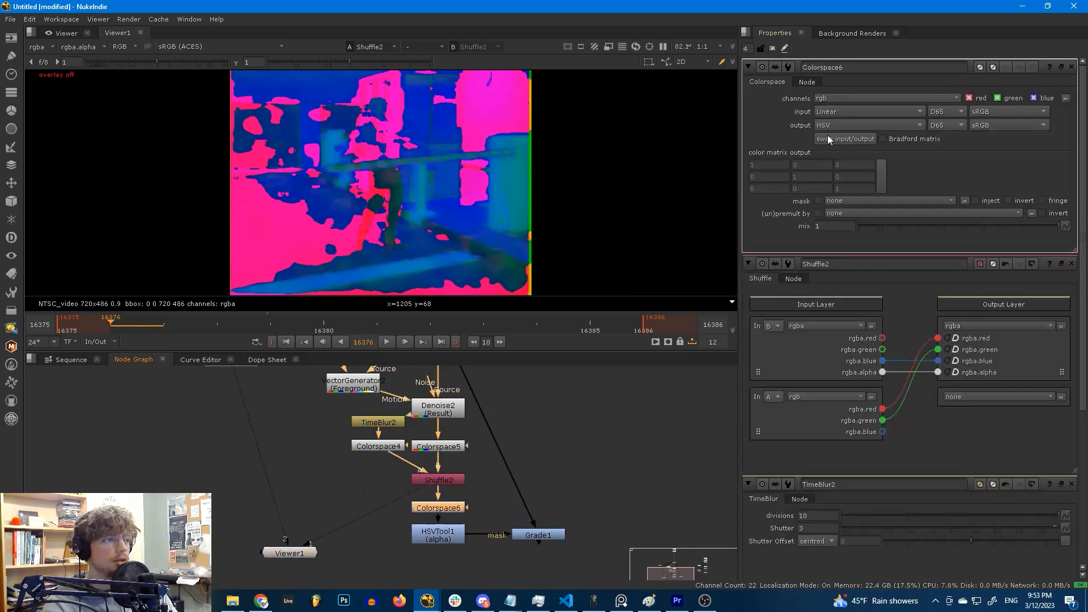
Step: Swap Colorspace6 to convert HSV back to linear and view the HSVTool matte with Shuffle enabled
left_click(845, 138)
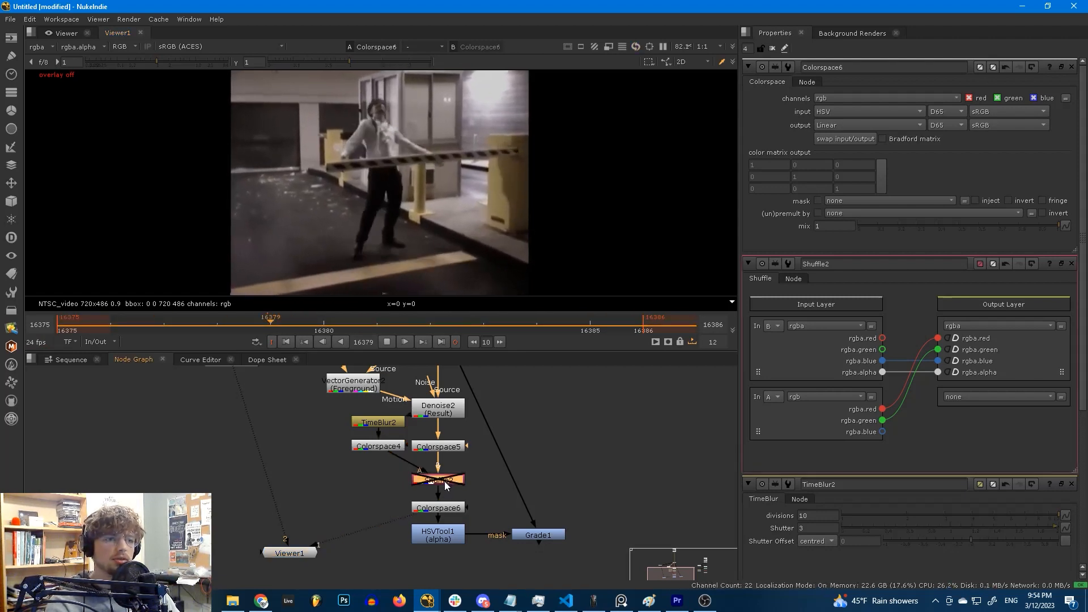
left_click(438, 479)
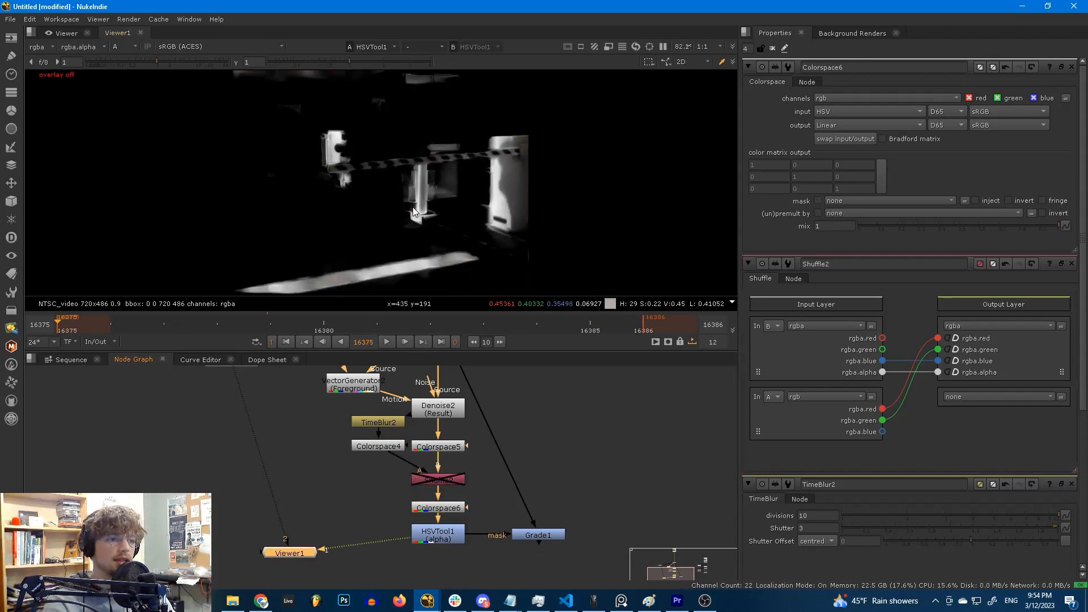
left_click(386, 341)
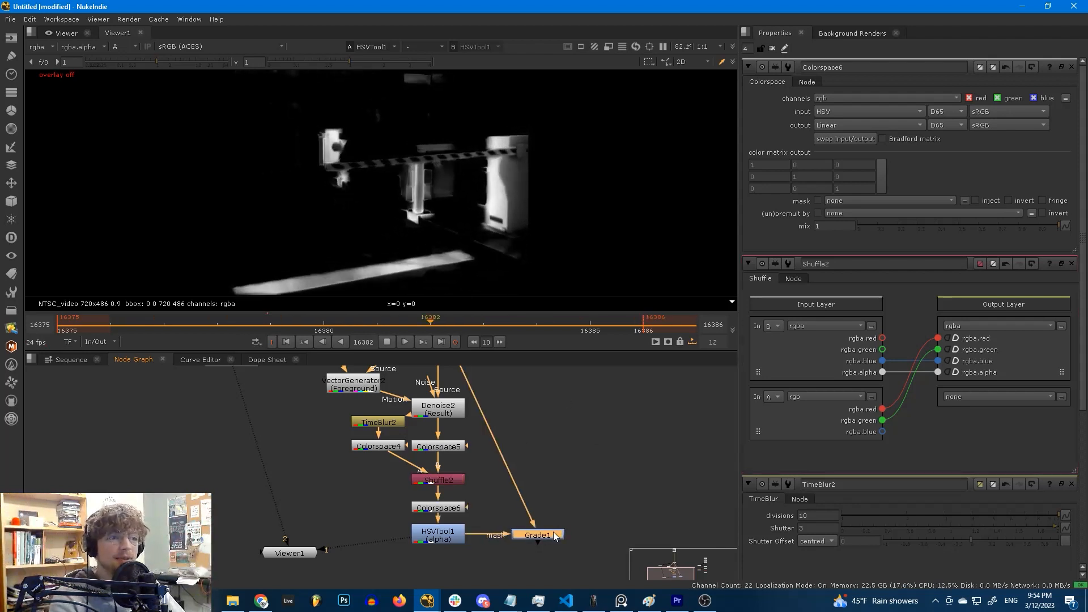
Step: View the Grade1 output, then bring up the HSVTool1 properties
left_click(536, 534)
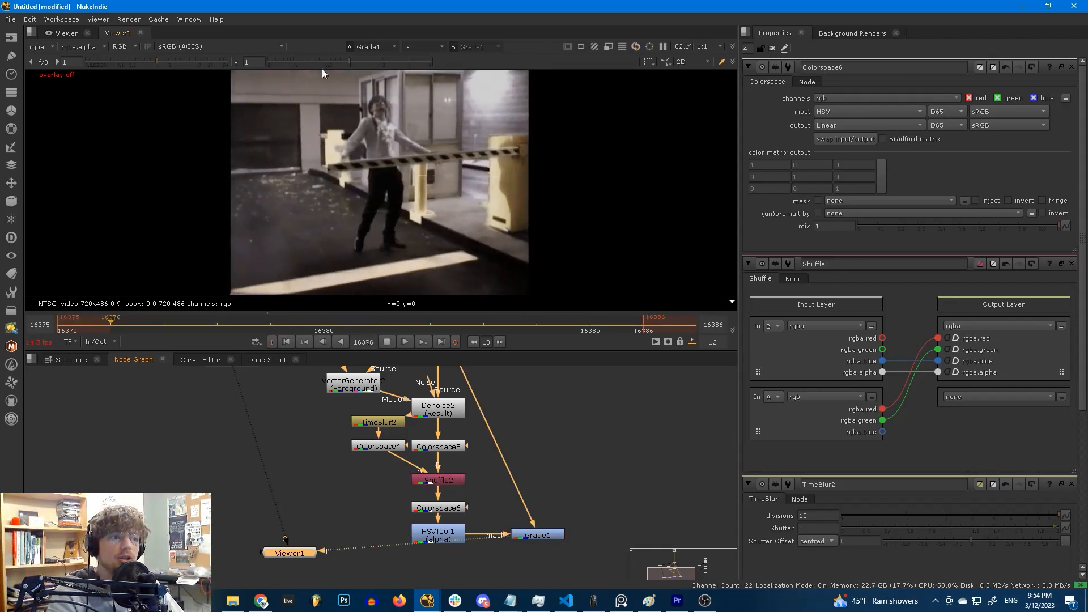
mouse_move(368, 143)
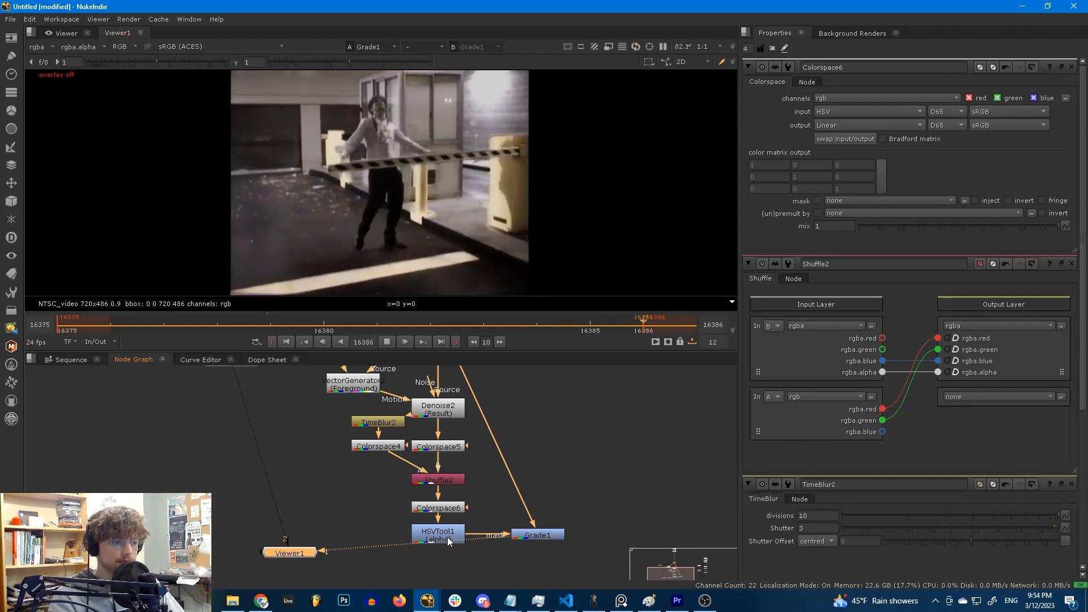
left_click(437, 533)
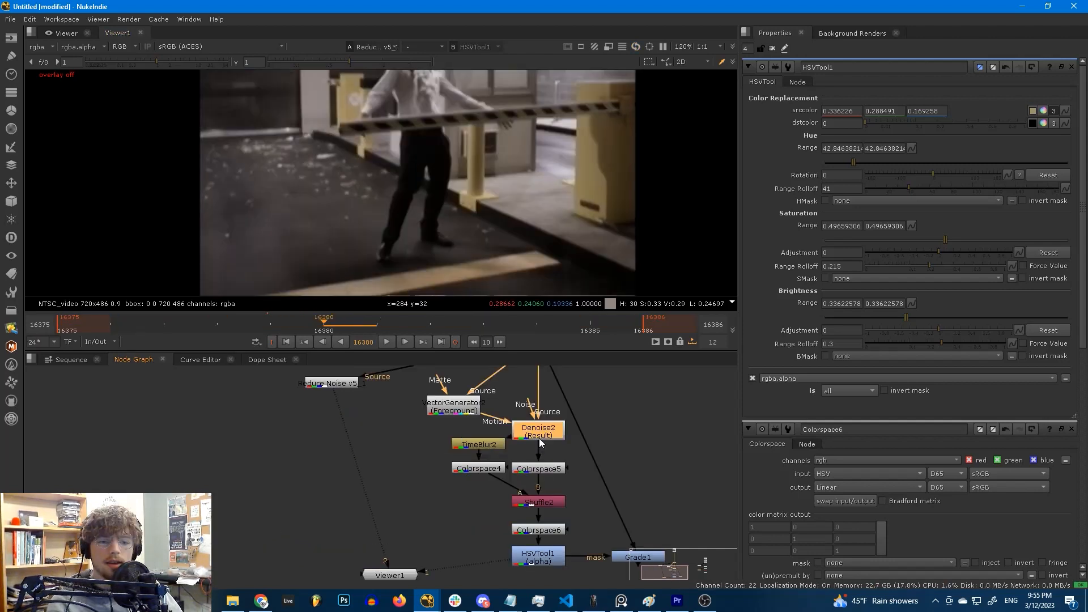
mouse_move(548, 442)
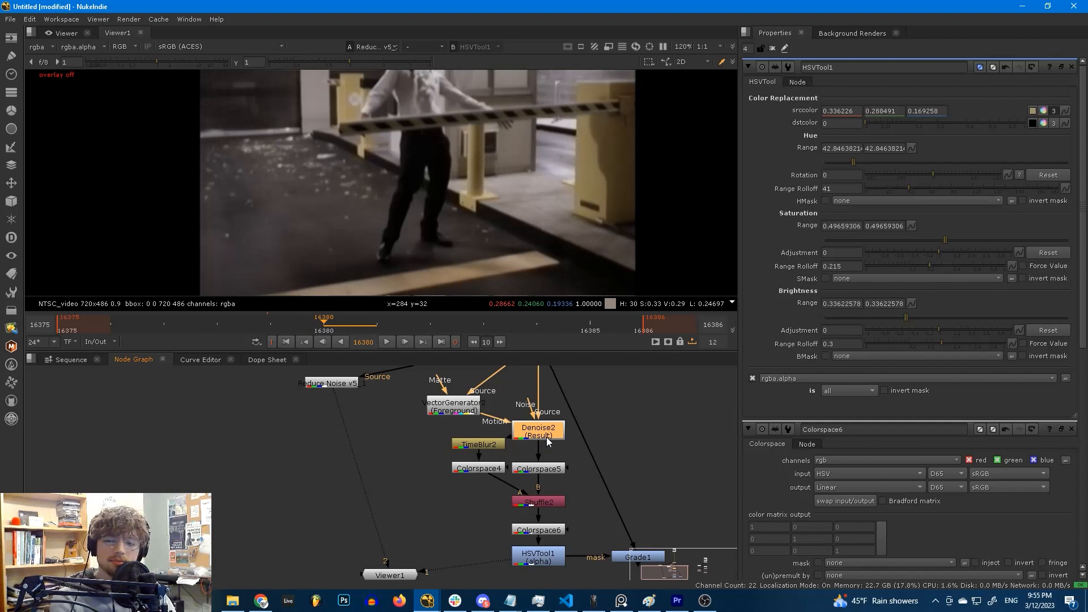
mouse_move(367, 390)
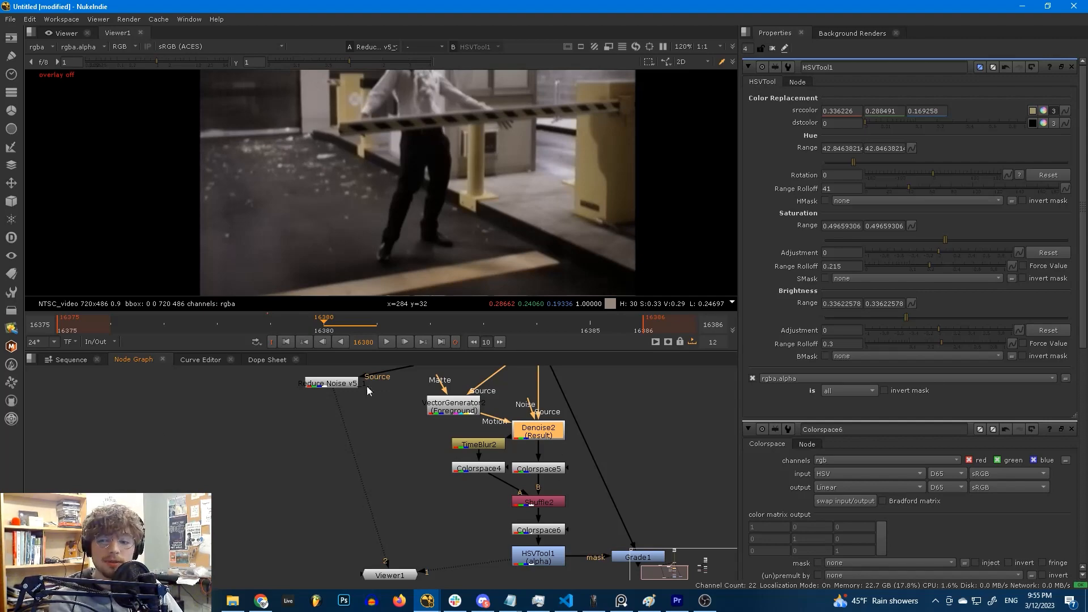